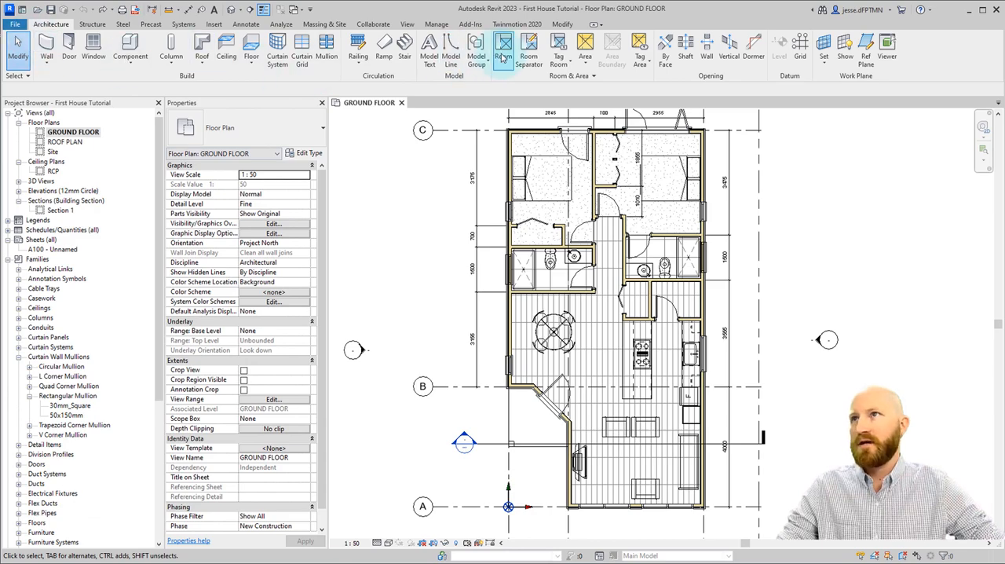
- Check a bedroom wall's properties, then start the Room tool hovering over the upper-left bedroom
left_click(500, 47)
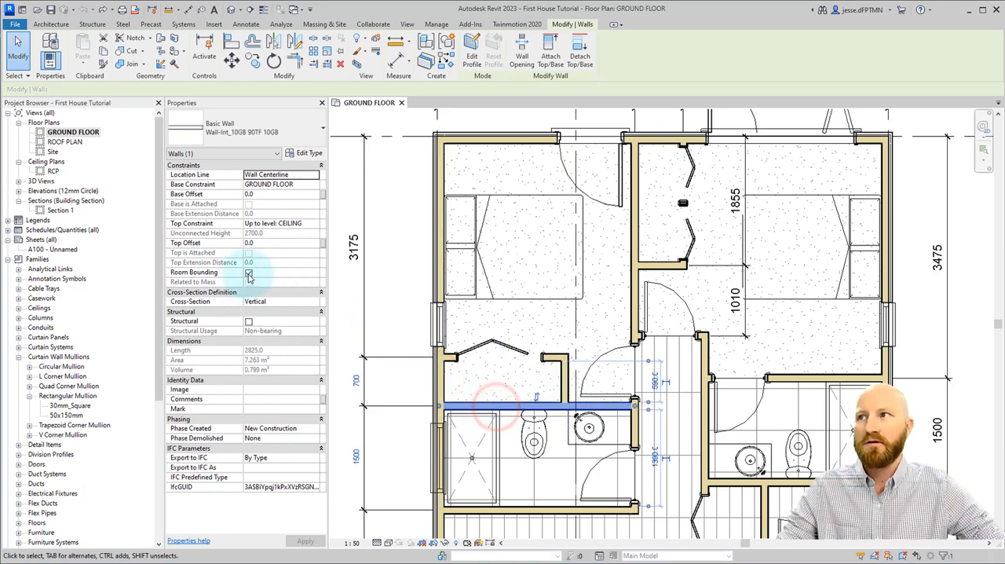
left_click(50, 25)
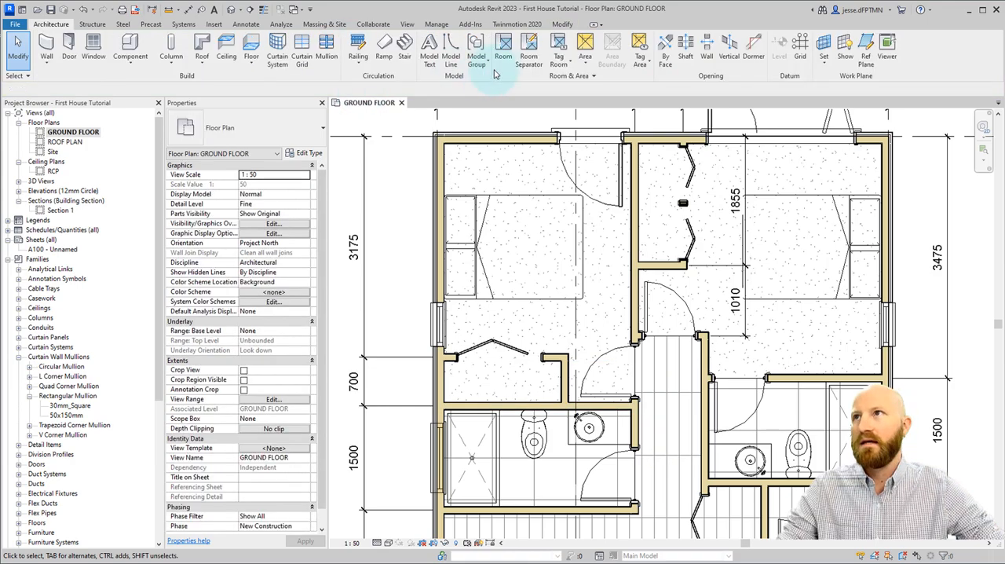
left_click(502, 47)
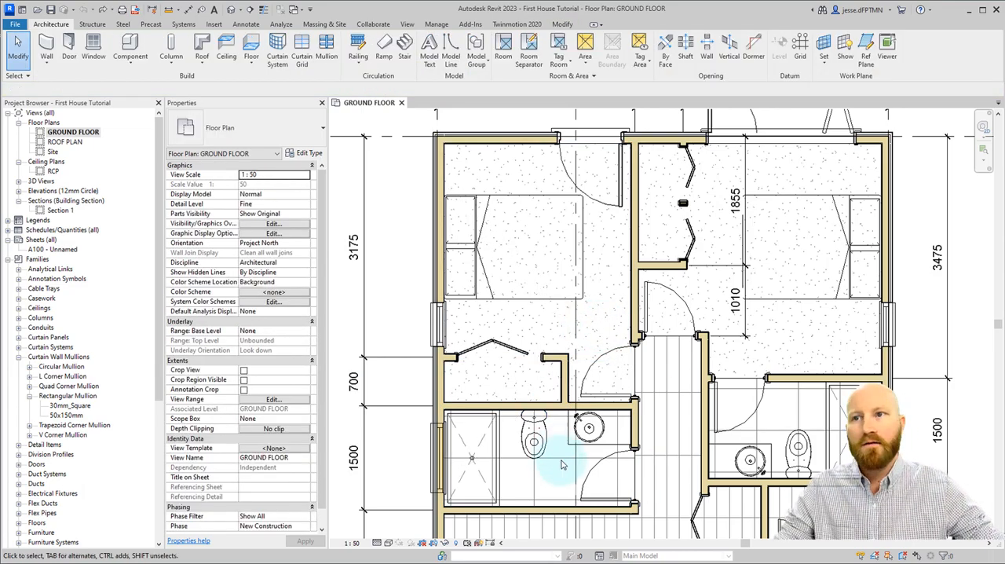
left_click(550, 463)
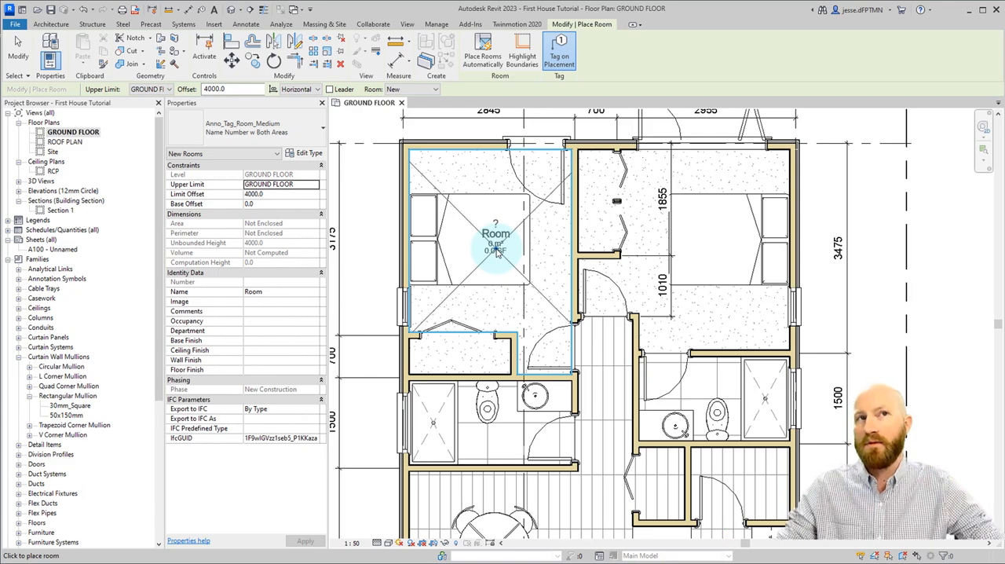
- Place a room in the upper-left bedroom and set its tag number to 100
left_click(497, 250)
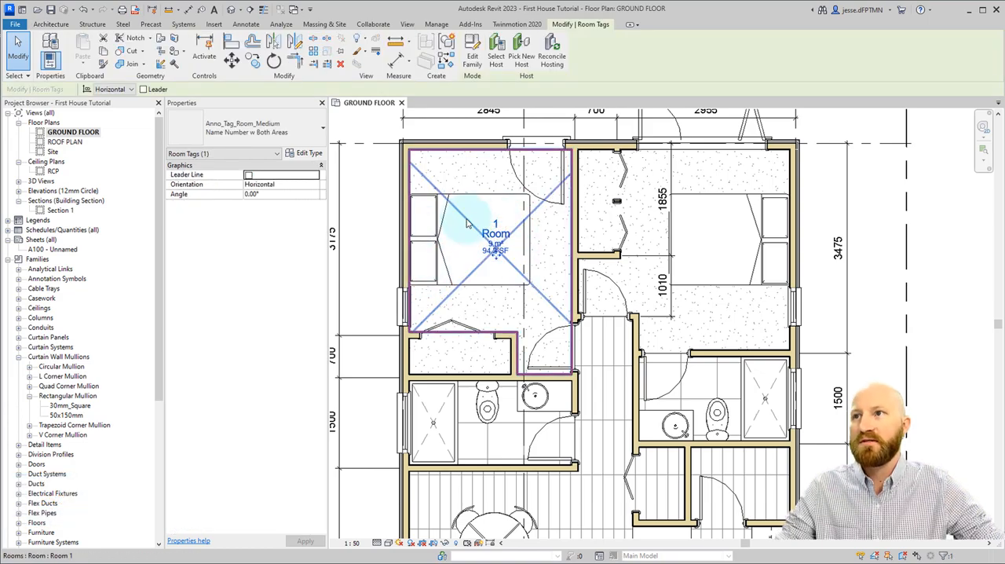
left_click(497, 236)
type("00")
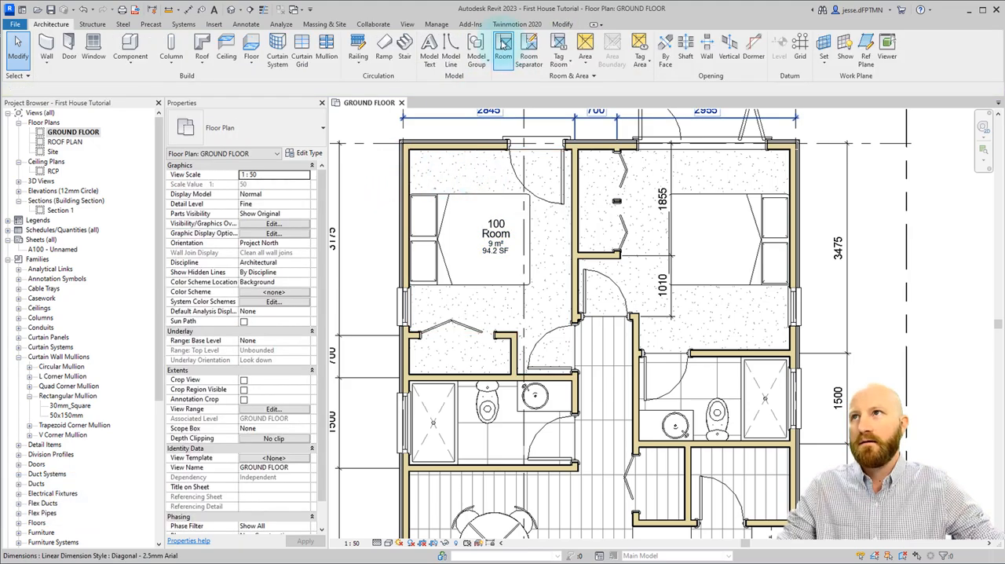
left_click(503, 48)
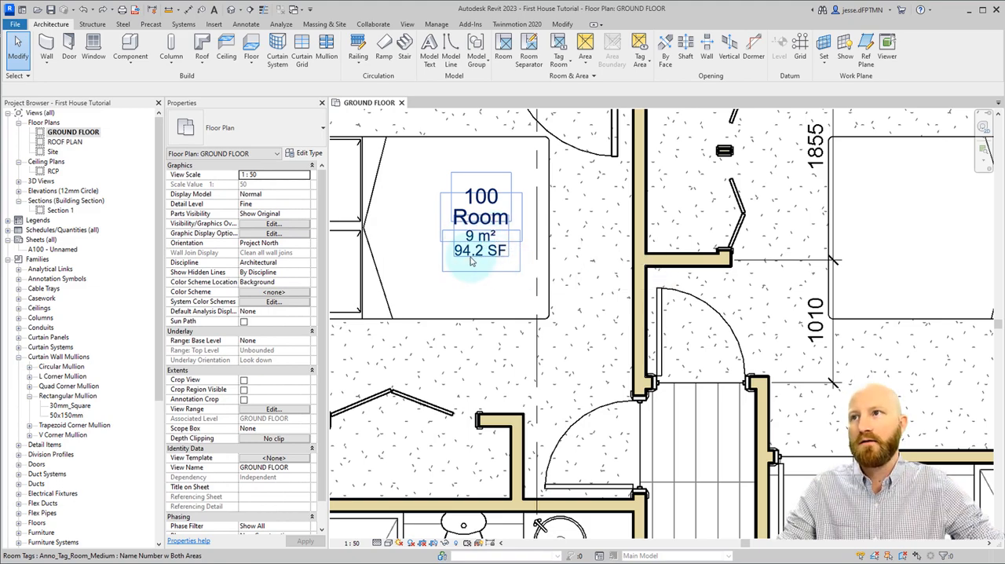
left_click(480, 249)
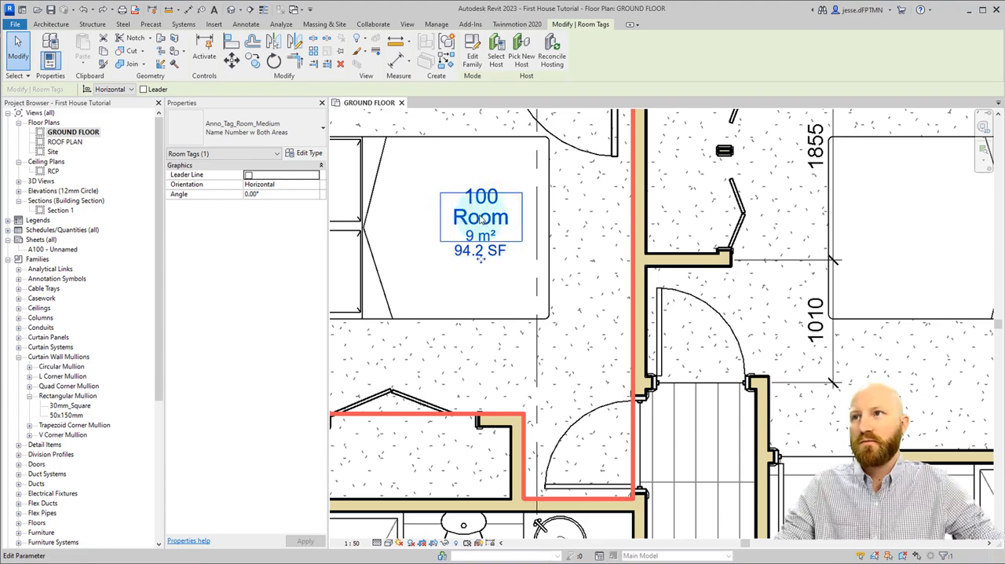
left_click(260, 349)
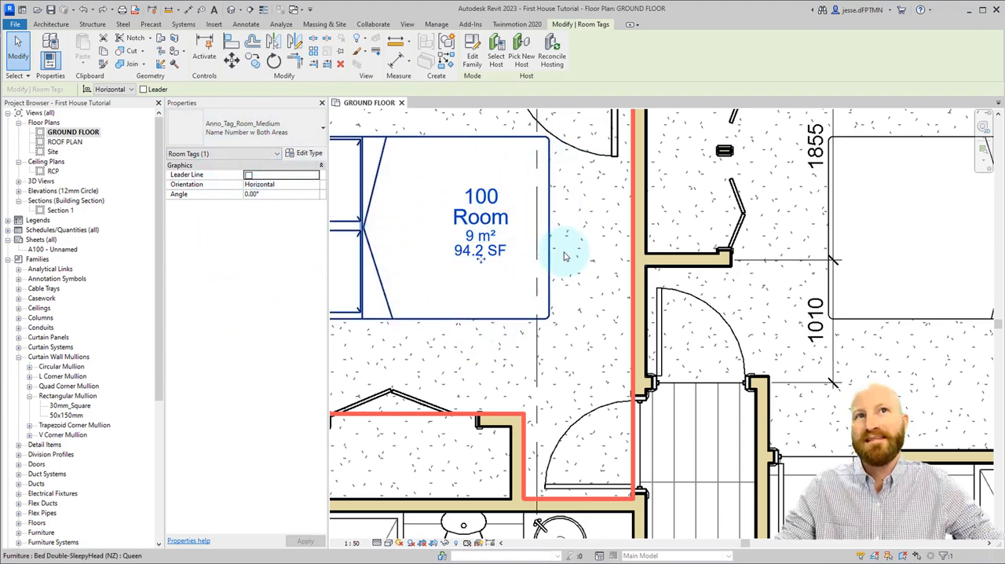
left_click(566, 254)
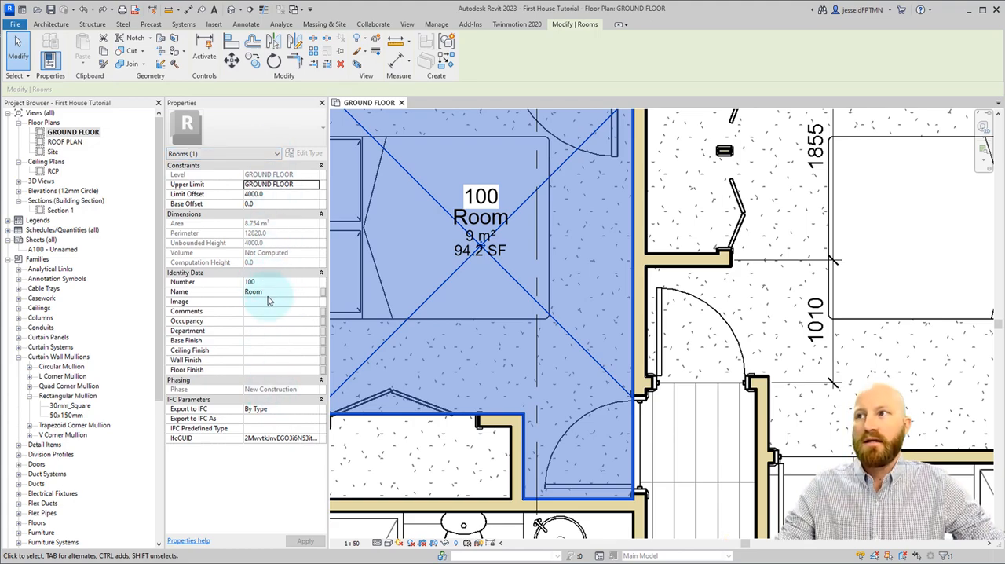
mouse_move(208, 321)
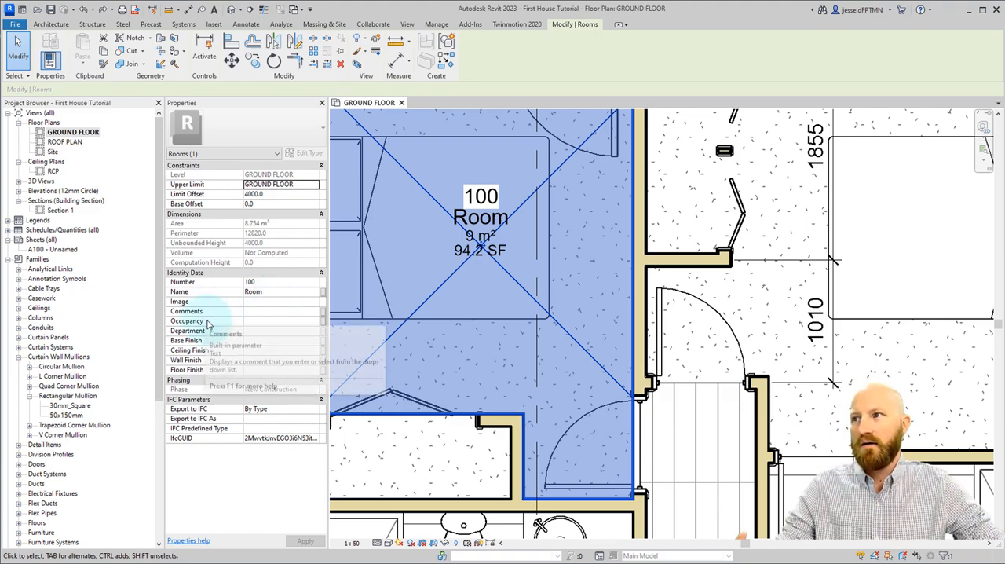
mouse_move(243, 385)
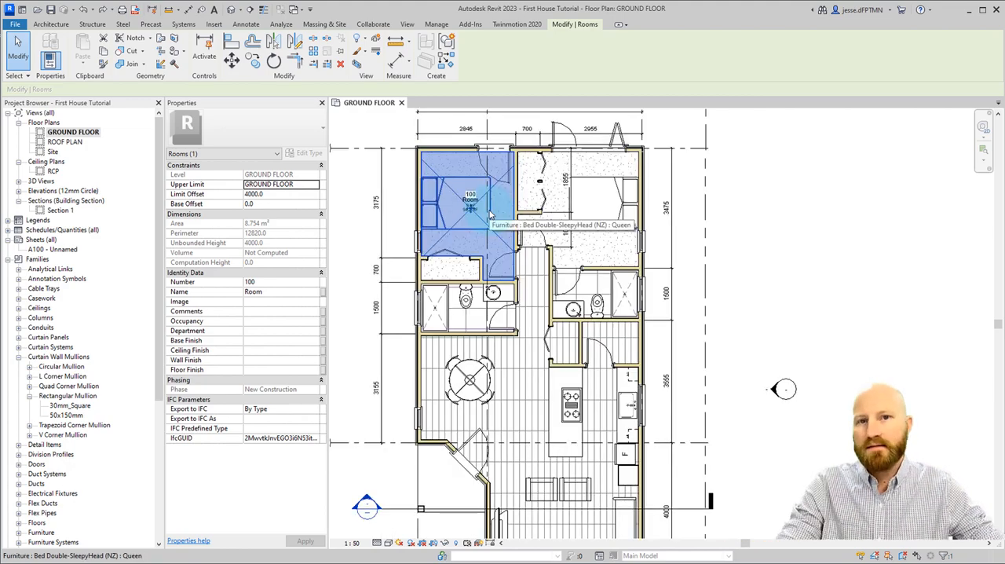
key("Delete")
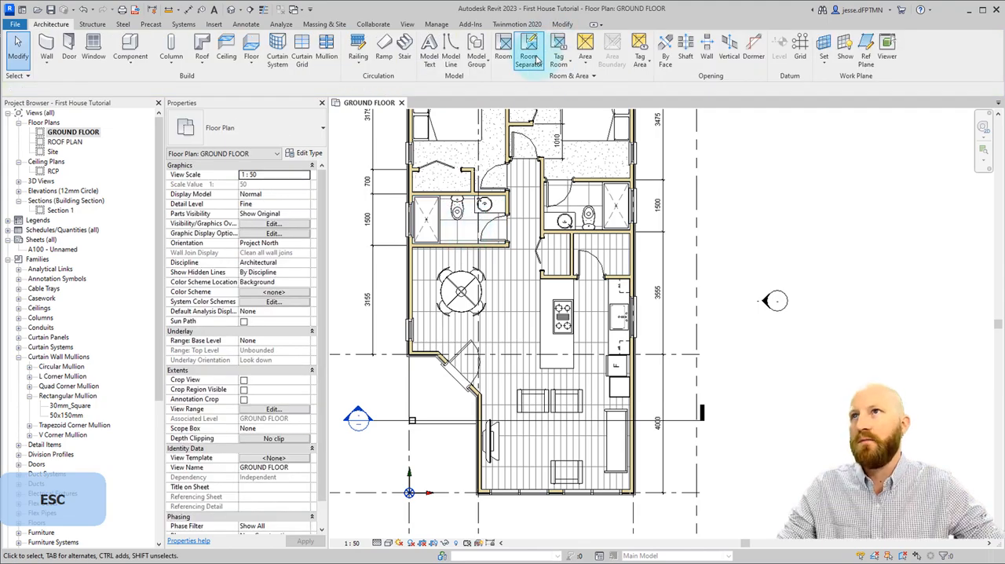
- Zoom to the kitchen and dining area and bring up Visibility/Graphics Overrides (VV)
left_click(528, 49)
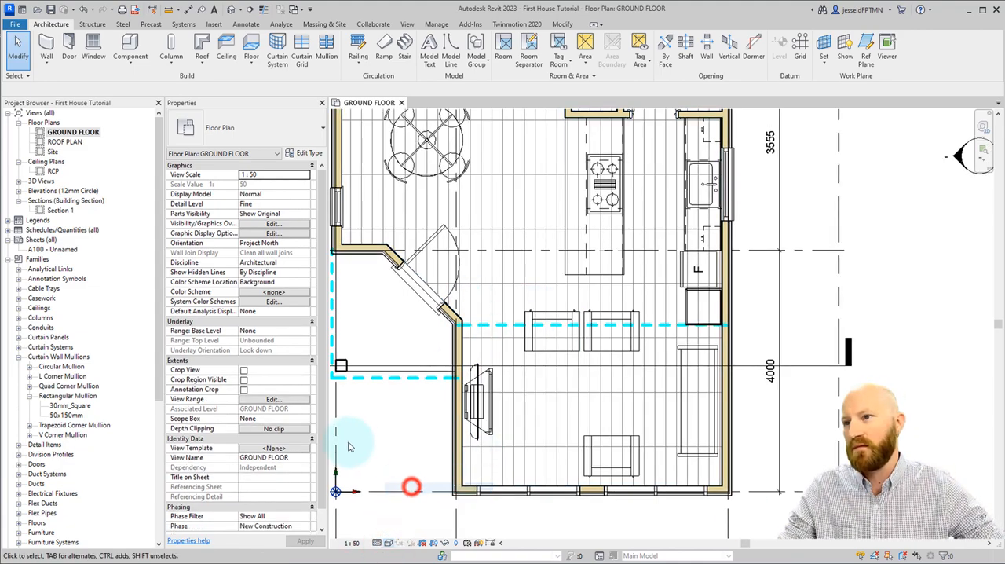
left_click(506, 330)
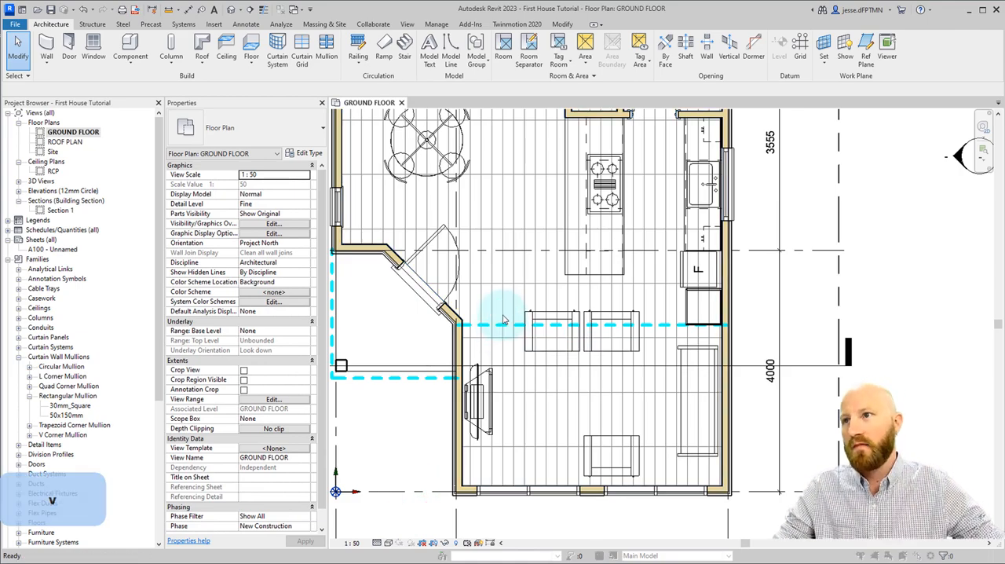
left_click(273, 223)
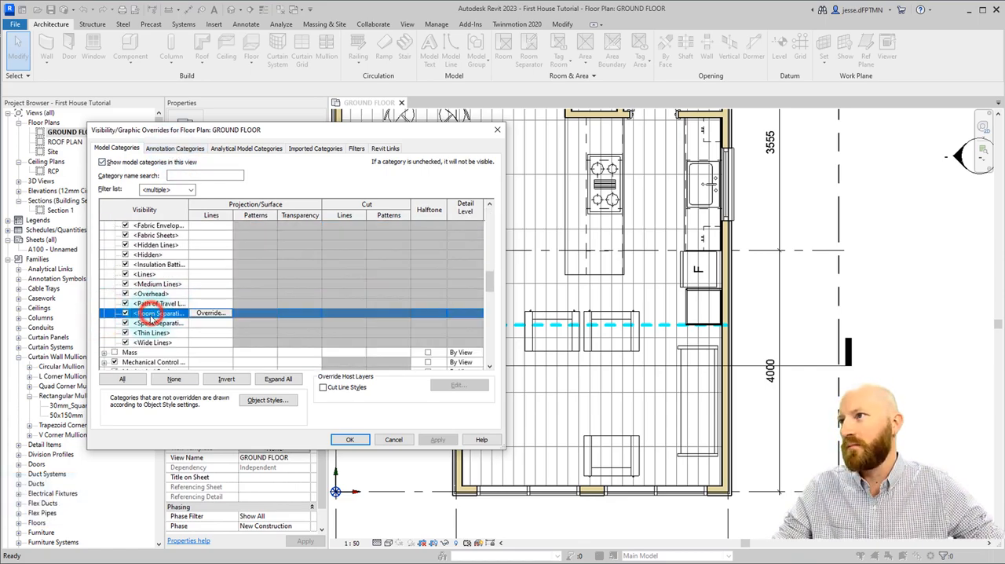
- Keep Lines > Room Separation checked and confirm the visibility settings
left_click(157, 313)
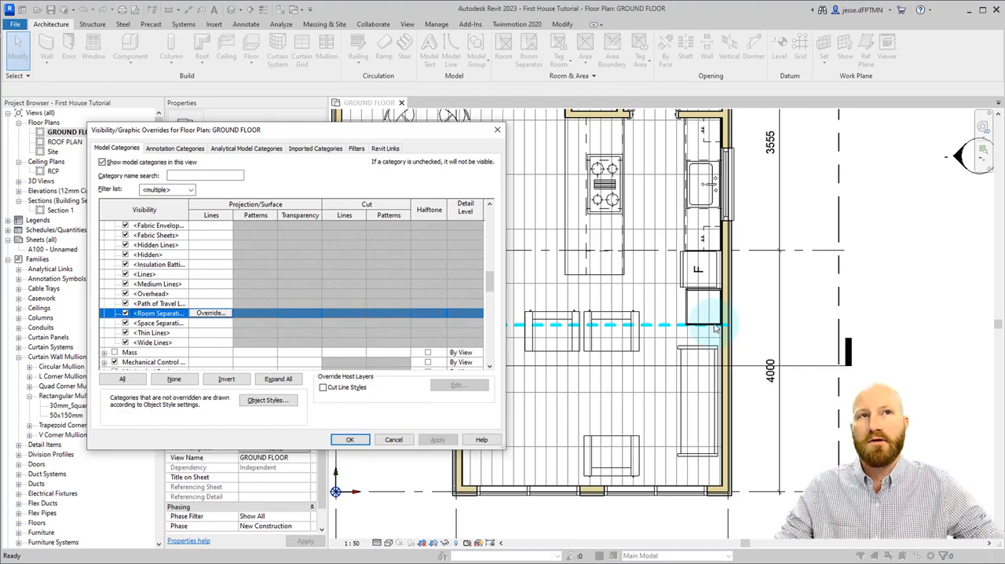
mouse_move(709, 344)
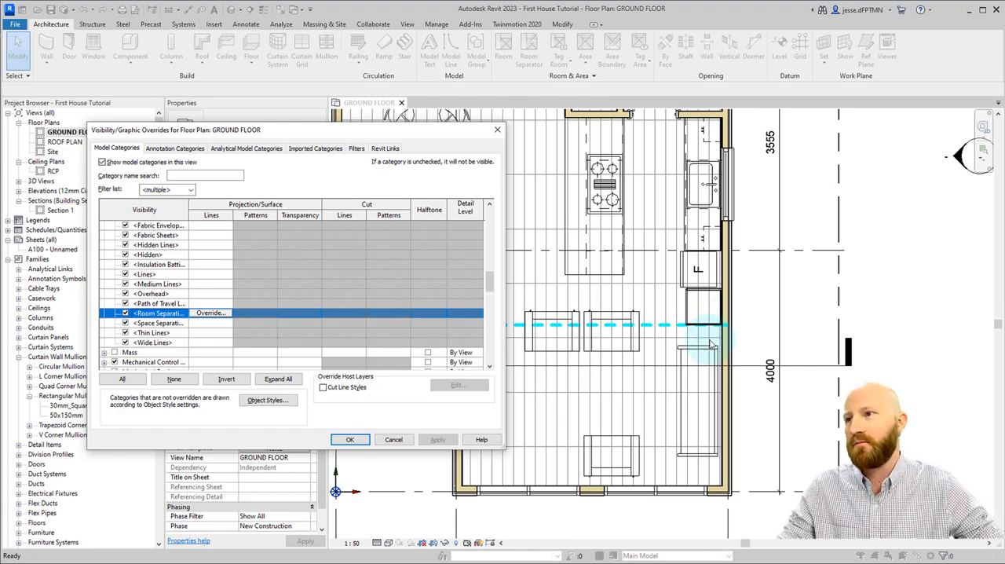
left_click(349, 439)
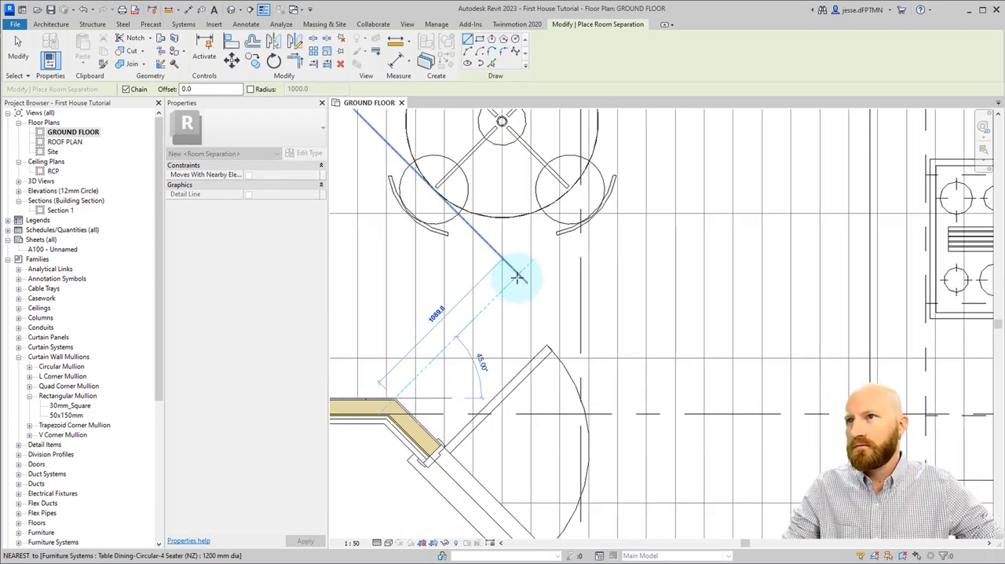
mouse_move(526, 270)
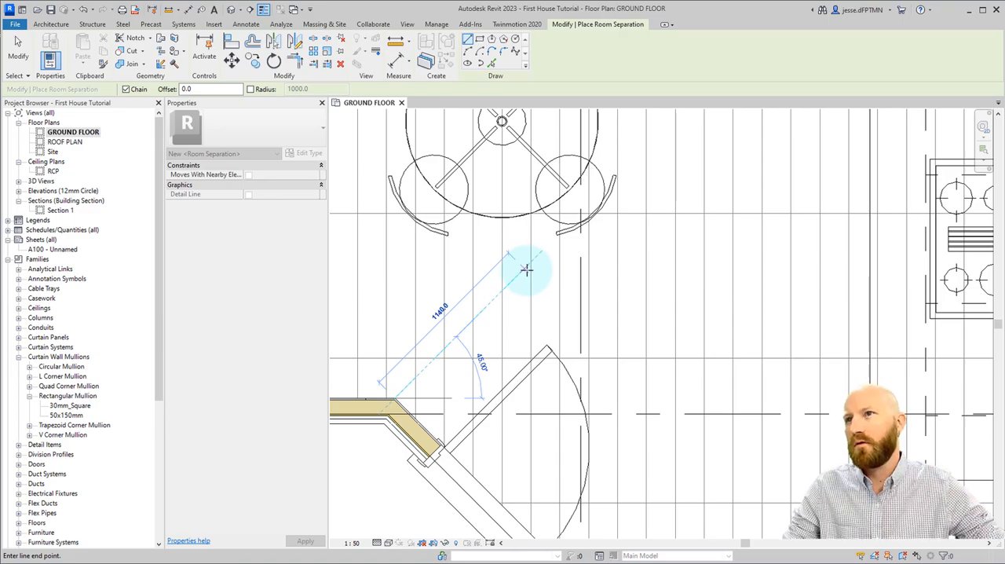
- Draw a 1000 mm room separation line by the dining table and place room 101 there
type("1000")
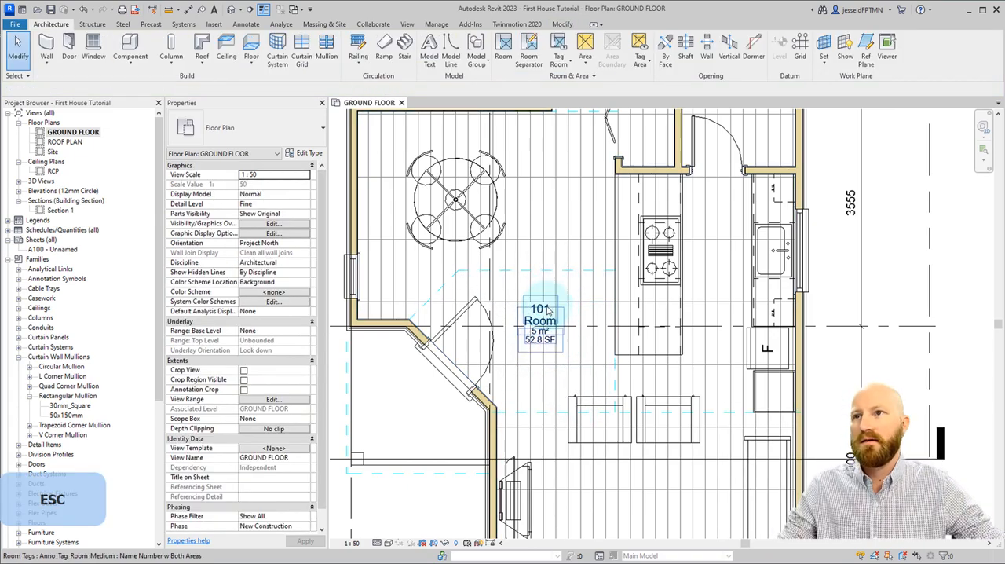
- Change the dining room's tag number from 101 to 100
left_click(540, 314)
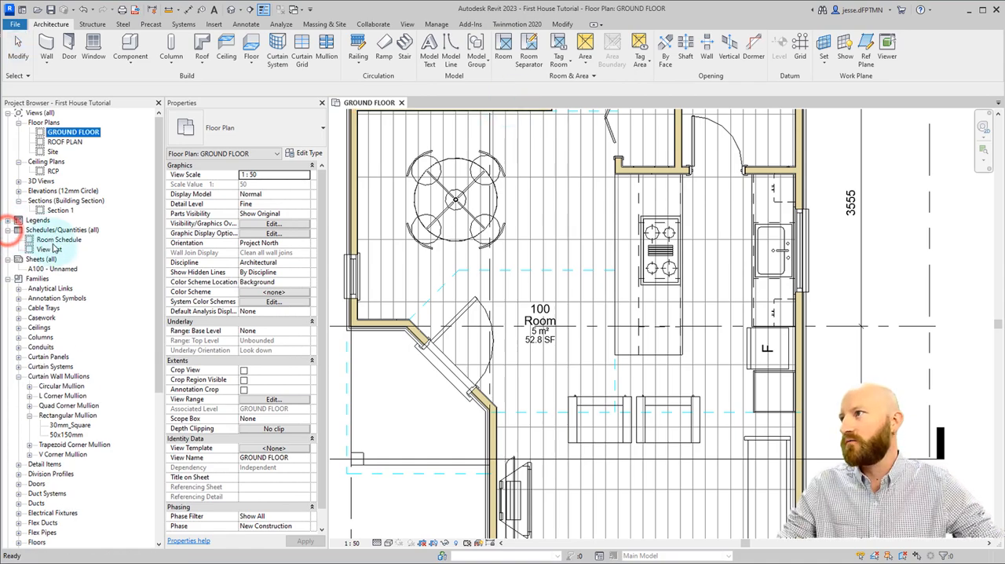
mouse_move(55, 243)
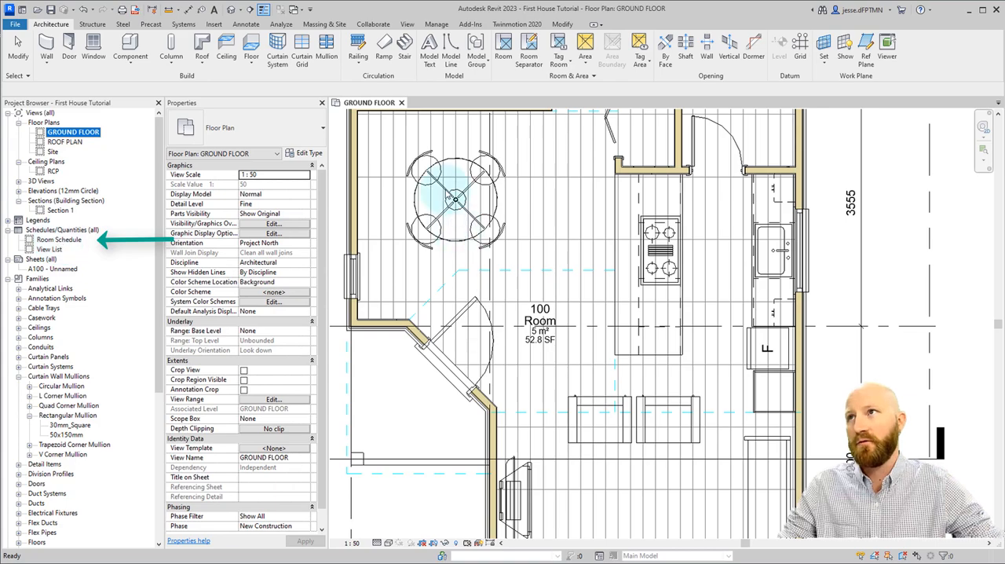
left_click(406, 23)
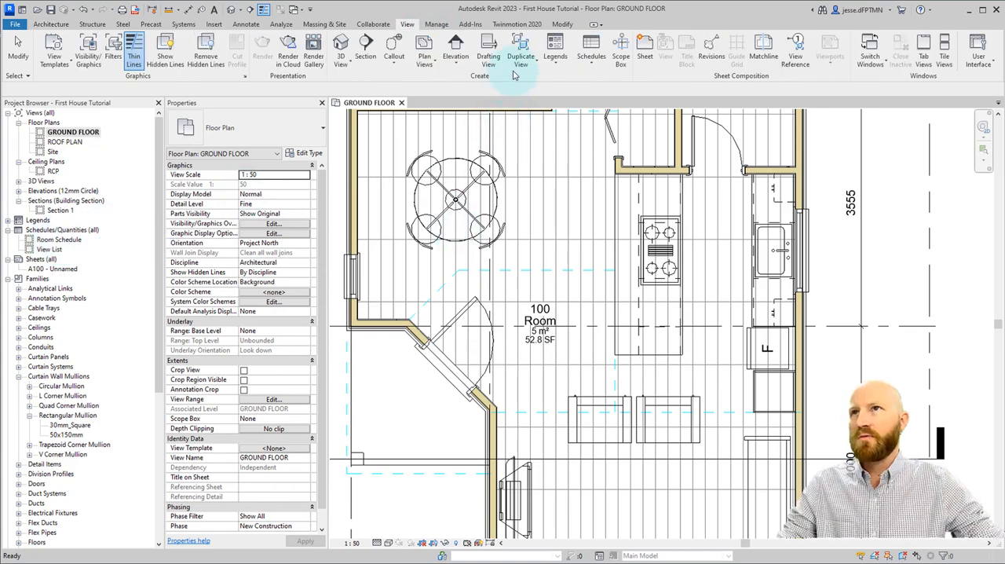
- Create a Rooms schedule with Name, Number and Level fields
left_click(590, 51)
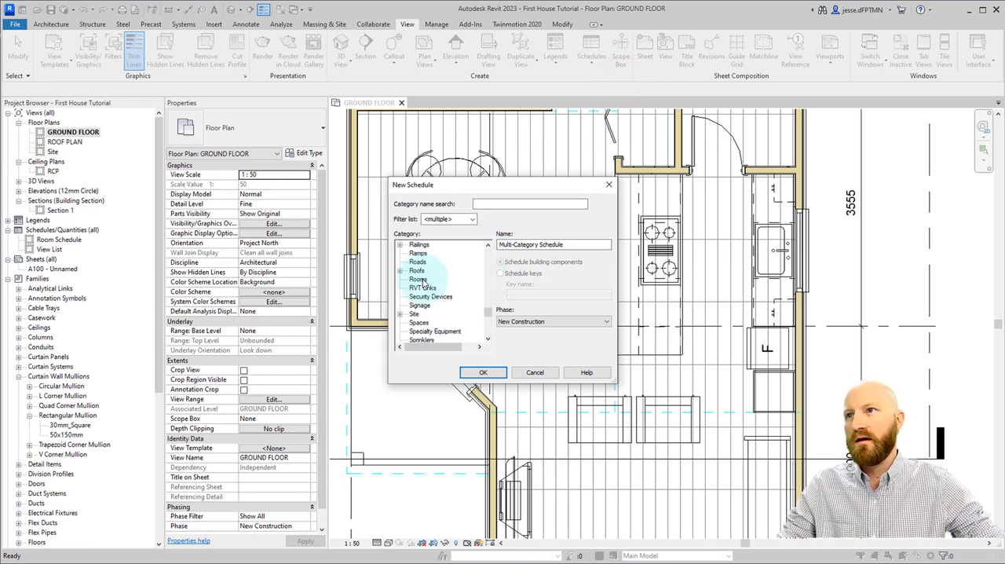
left_click(417, 280)
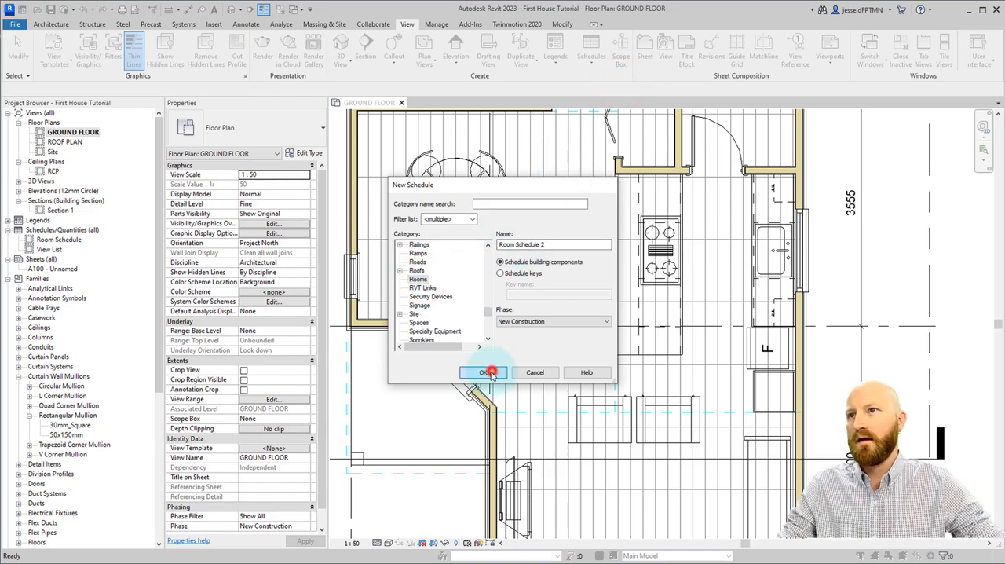
left_click(484, 372)
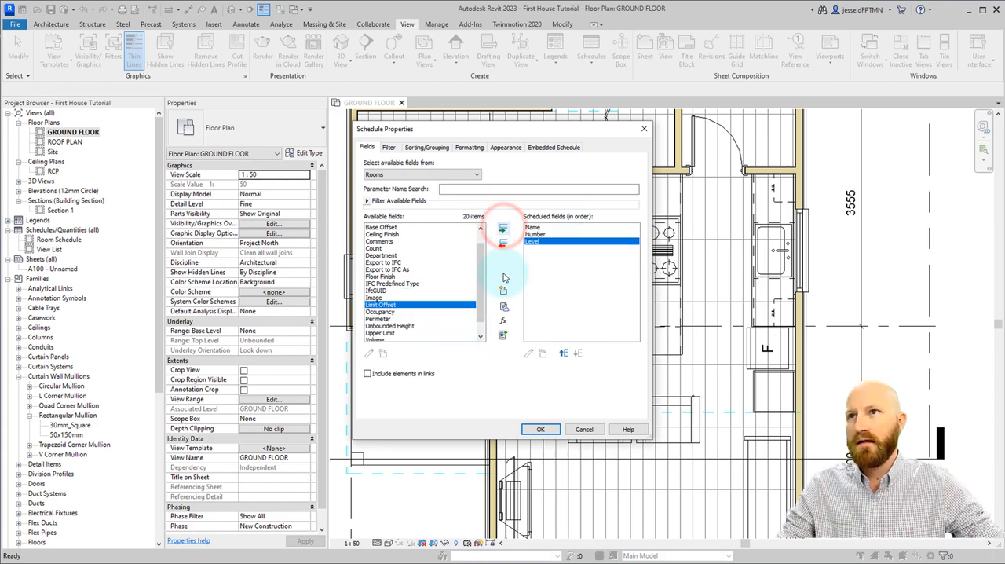
left_click(540, 429)
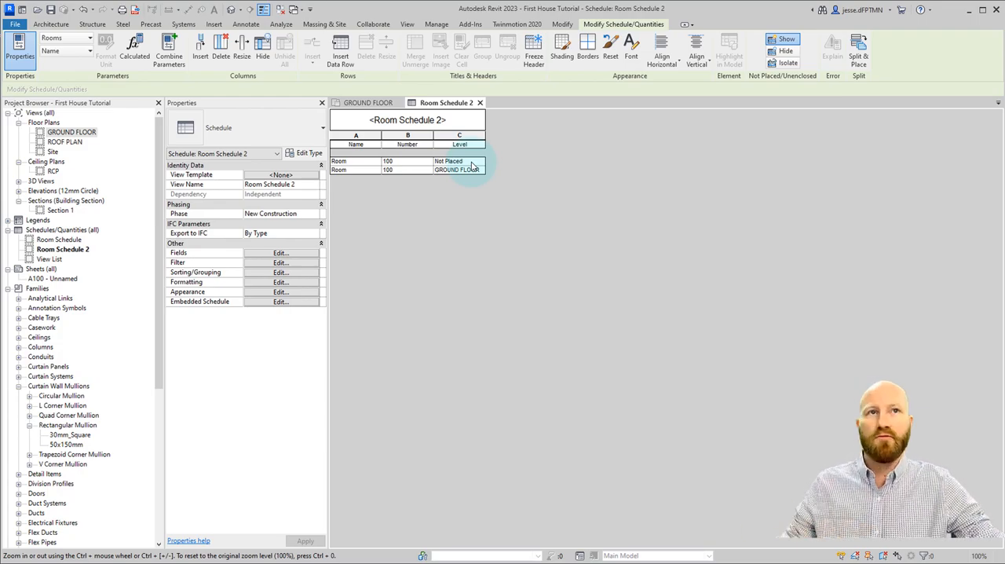
- Delete the Not Placed room row from the schedule and return to the GROUND FLOOR plan
left_click(459, 162)
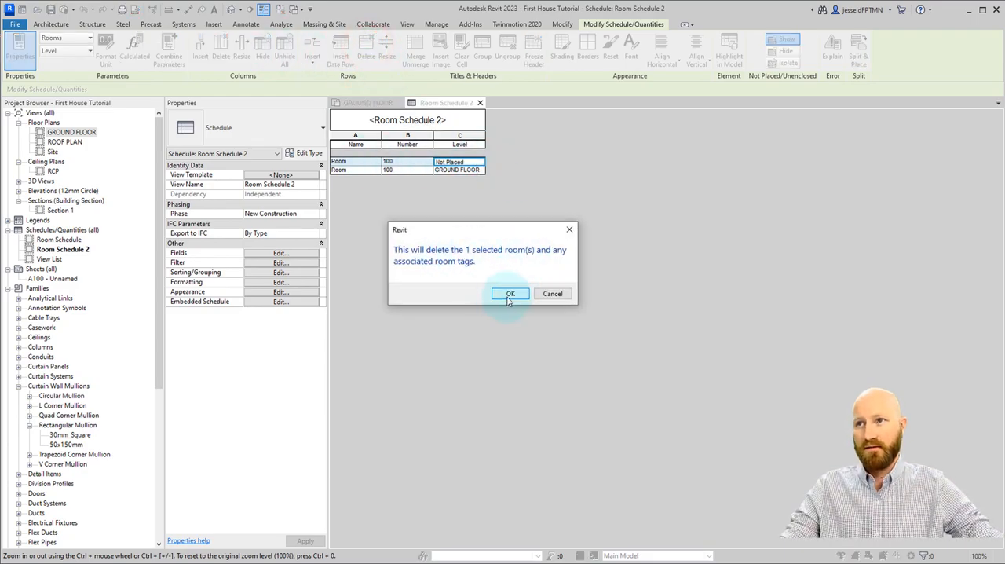
left_click(511, 292)
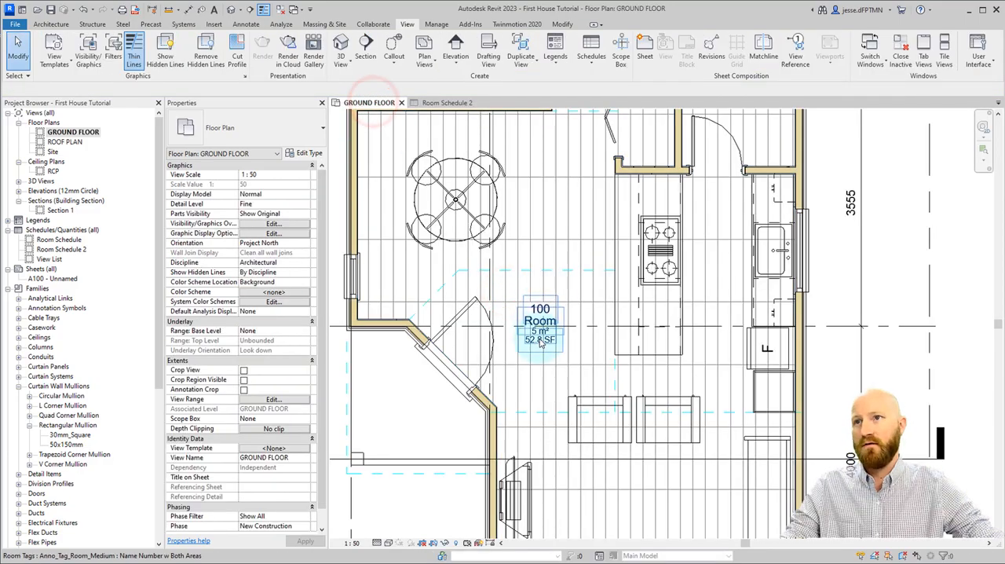
left_click(540, 320)
type("ENTRY")
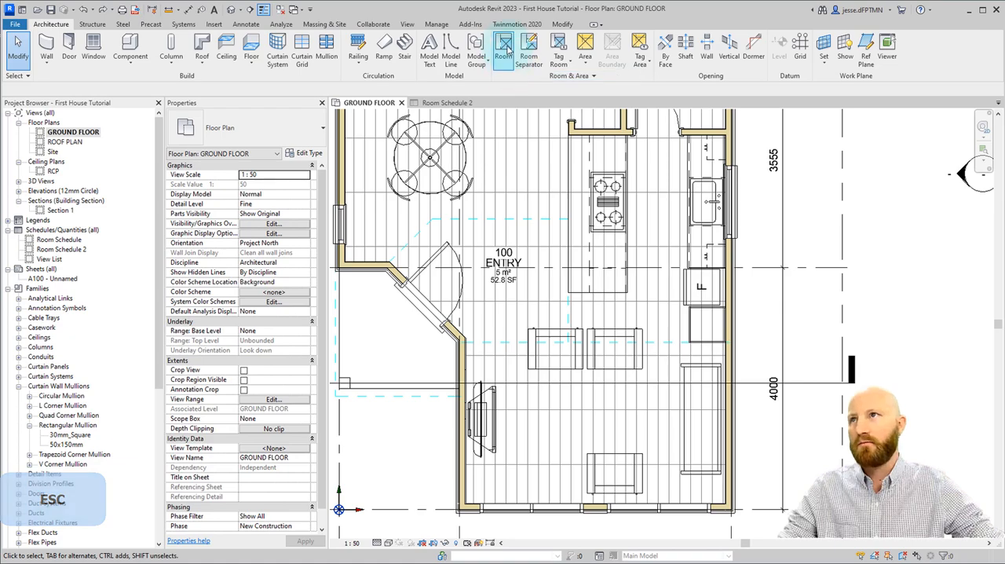
- Place rooms automatically in every enclosed space and zoom out to see the tagged plan
left_click(503, 47)
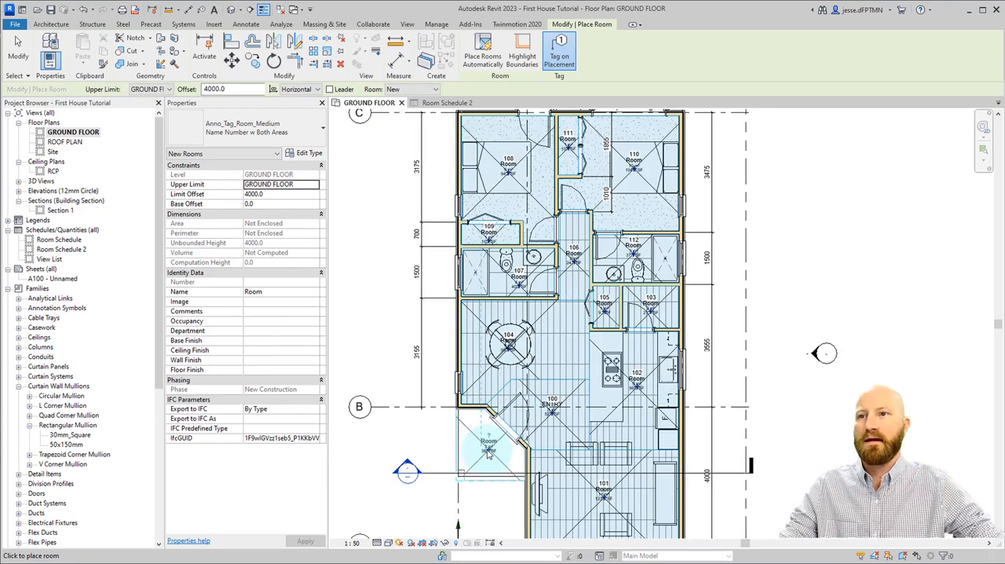
left_click(436, 511)
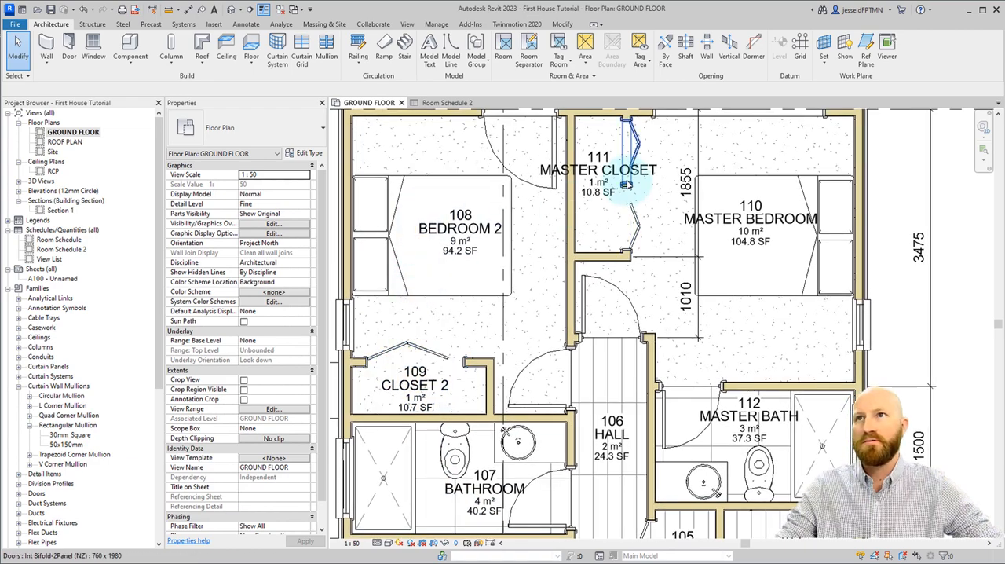
scroll("down", 3)
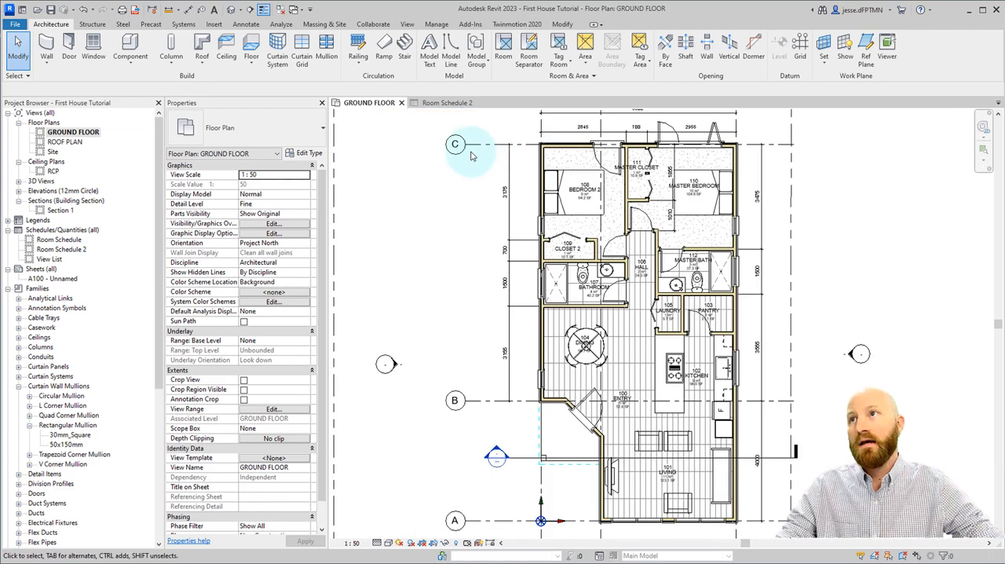
- Delete the old Room Schedule from the Project Browser and start renaming Room Schedule 2
left_click(446, 102)
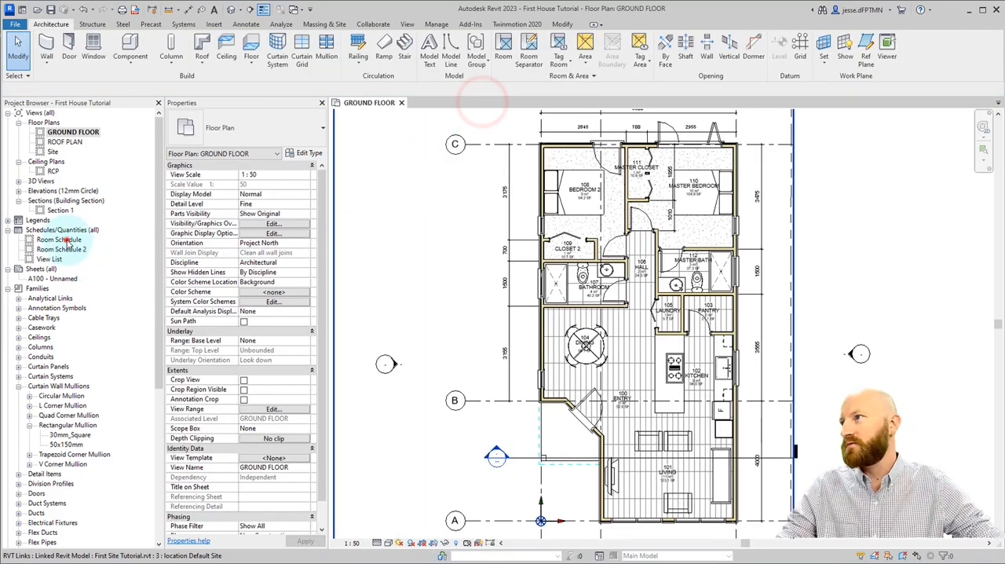
double_click(60, 238)
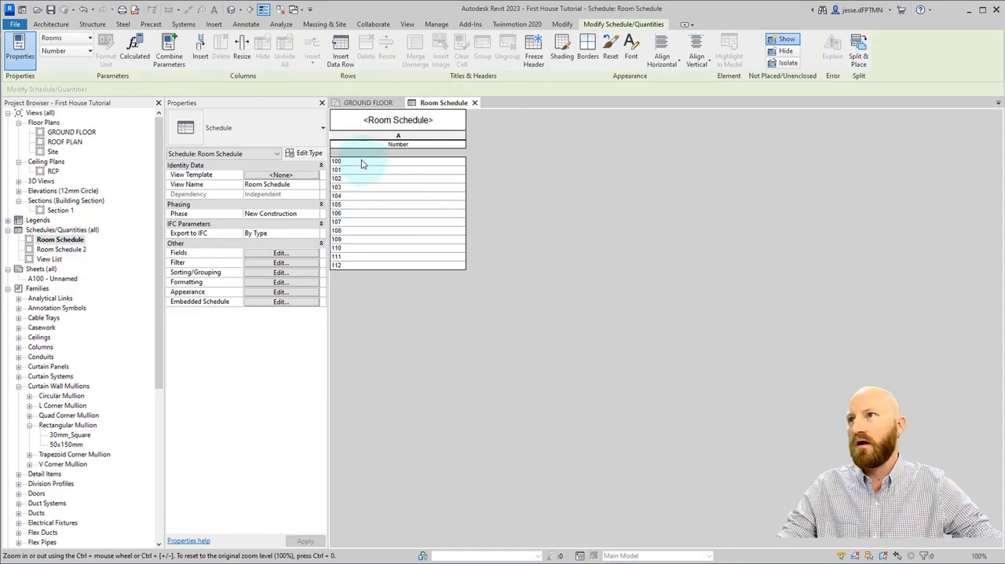
left_click(61, 248)
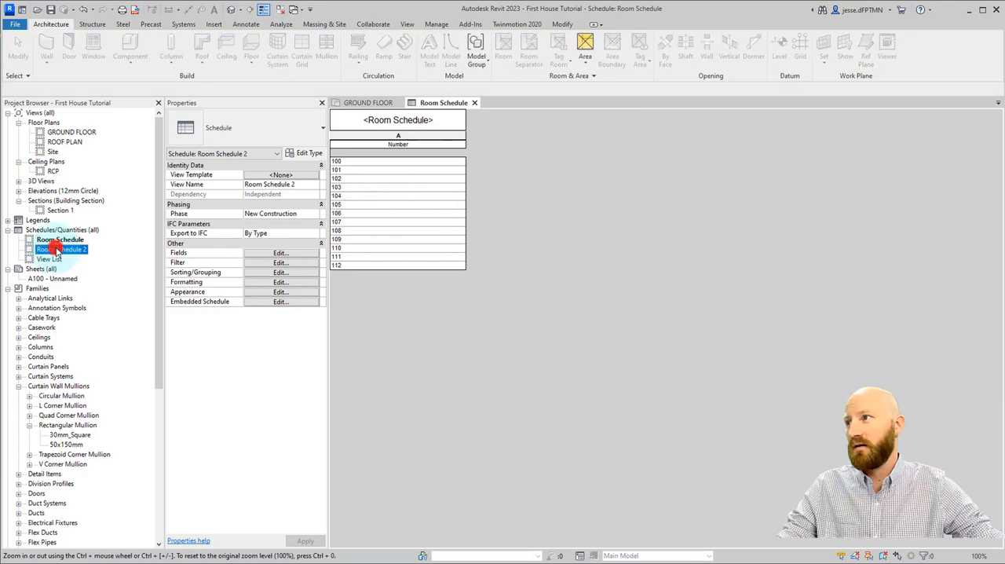
right_click(60, 238)
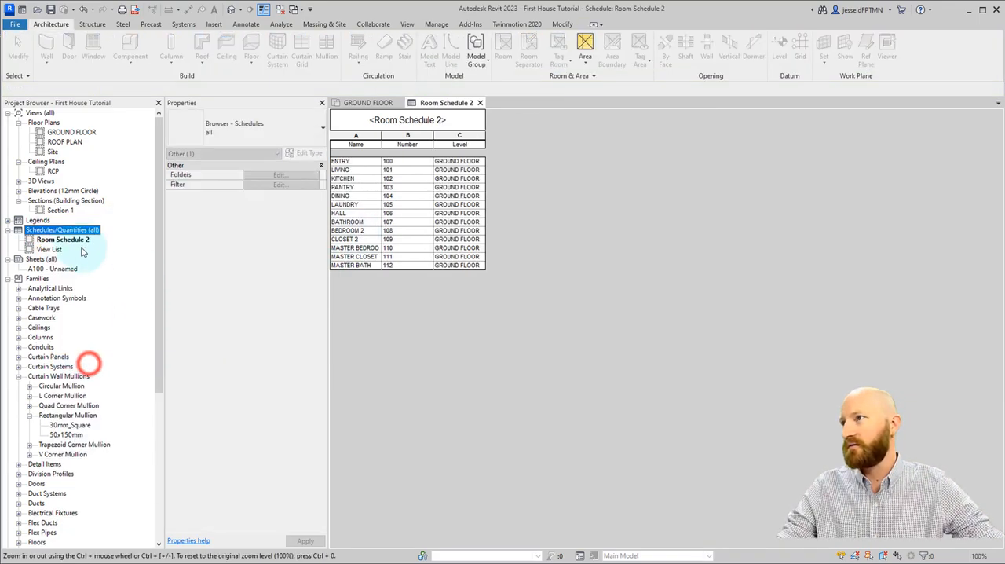
right_click(63, 239)
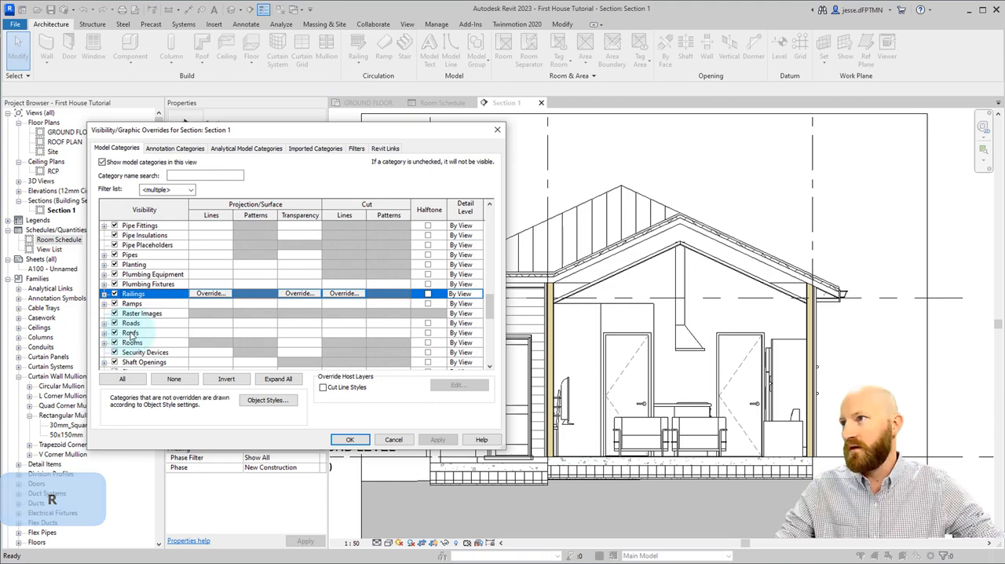
- Show the Rooms category in Section 1 and inspect living room 101 (limit offset 4000)
left_click(357, 149)
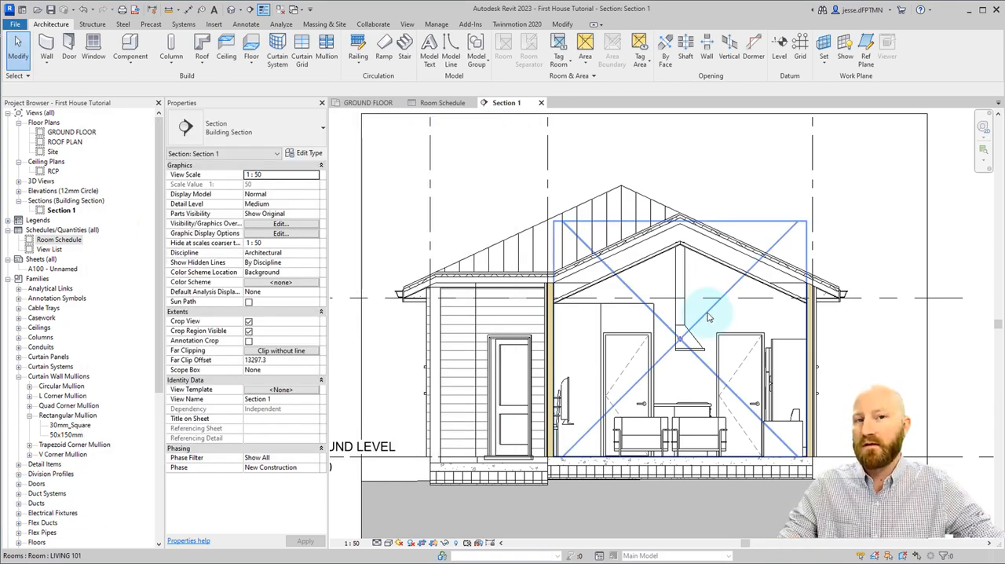
mouse_move(707, 317)
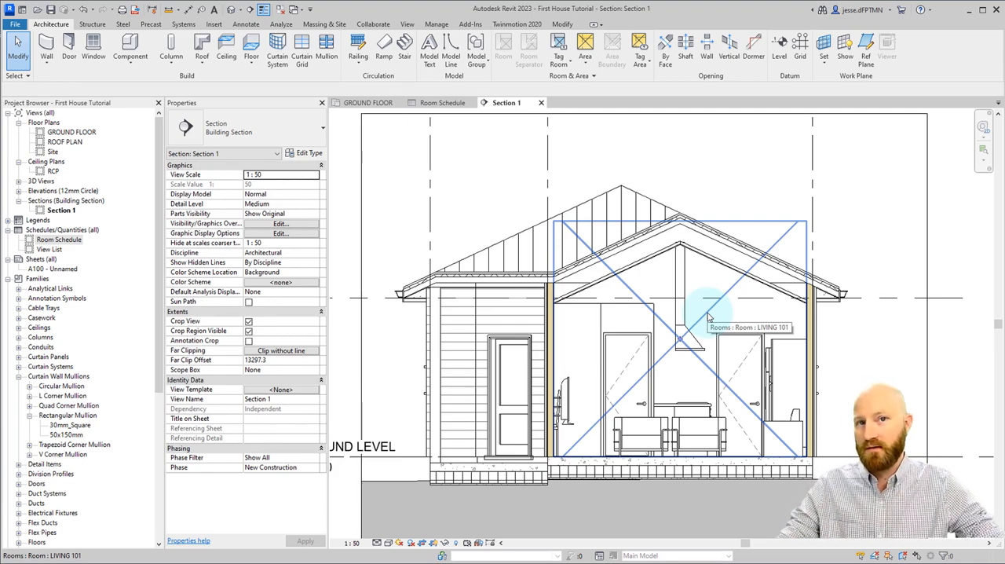
left_click(679, 327)
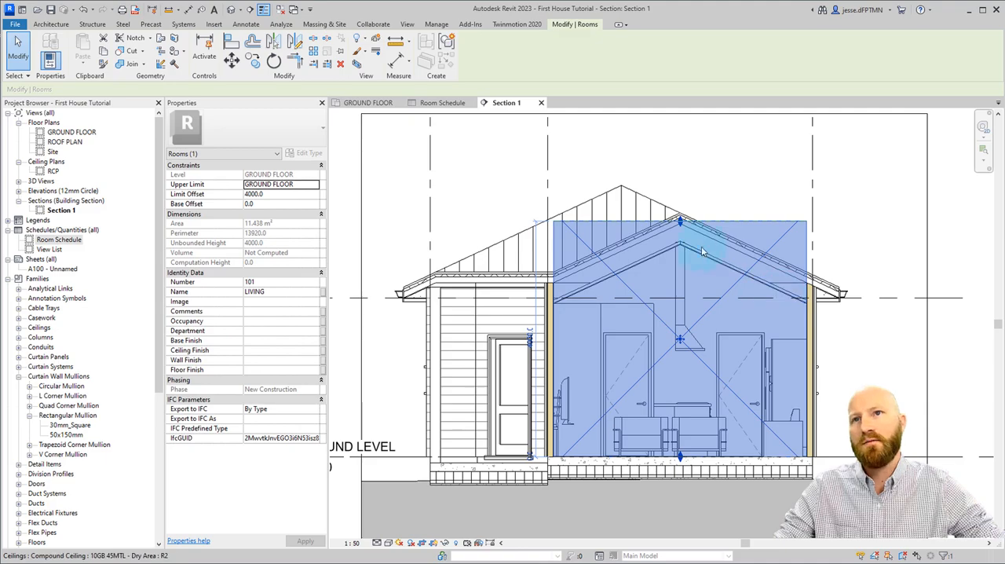
left_click(679, 160)
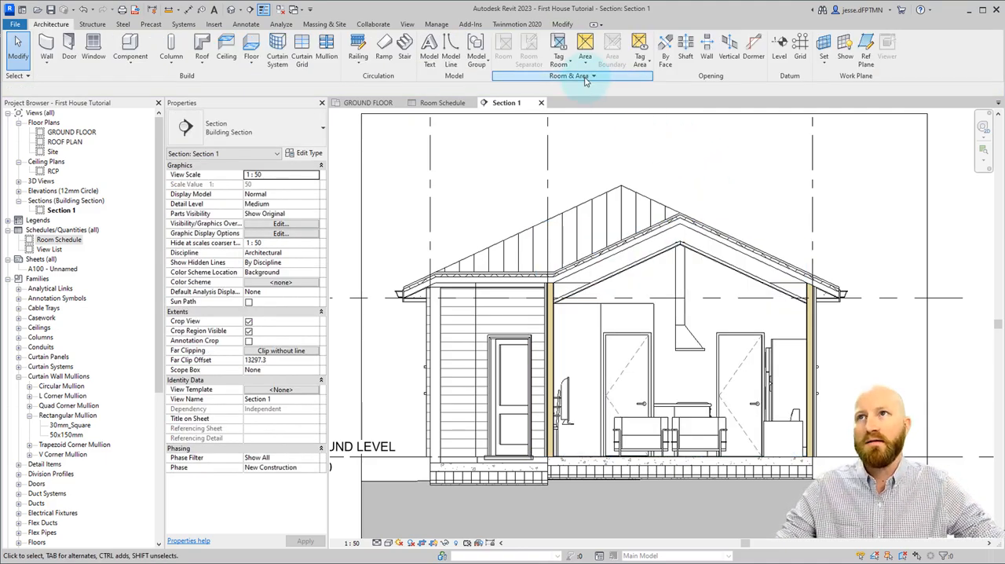
- Set Area and Volume Computations to Areas and Volumes, then check living room 101's volume
left_click(572, 75)
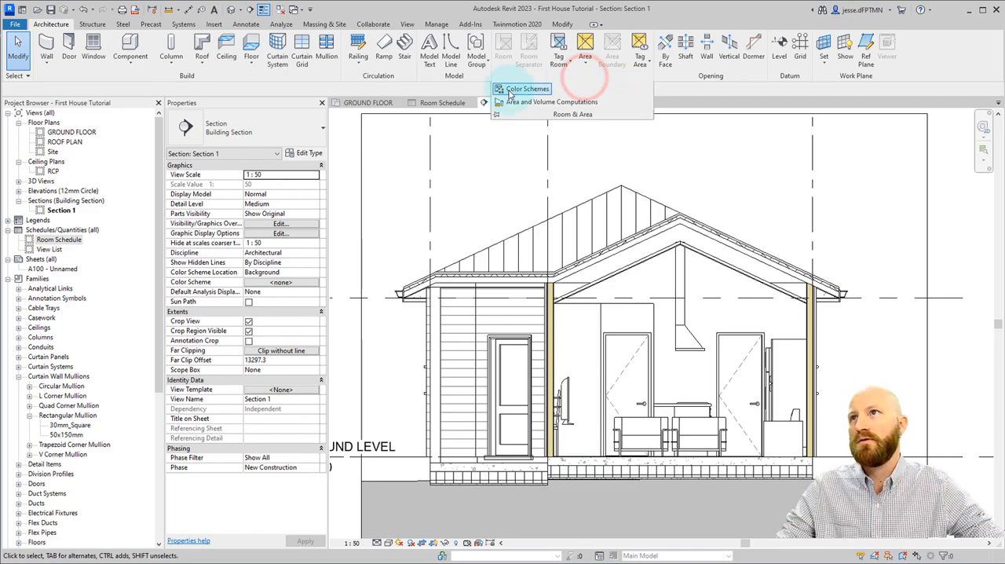
mouse_move(550, 100)
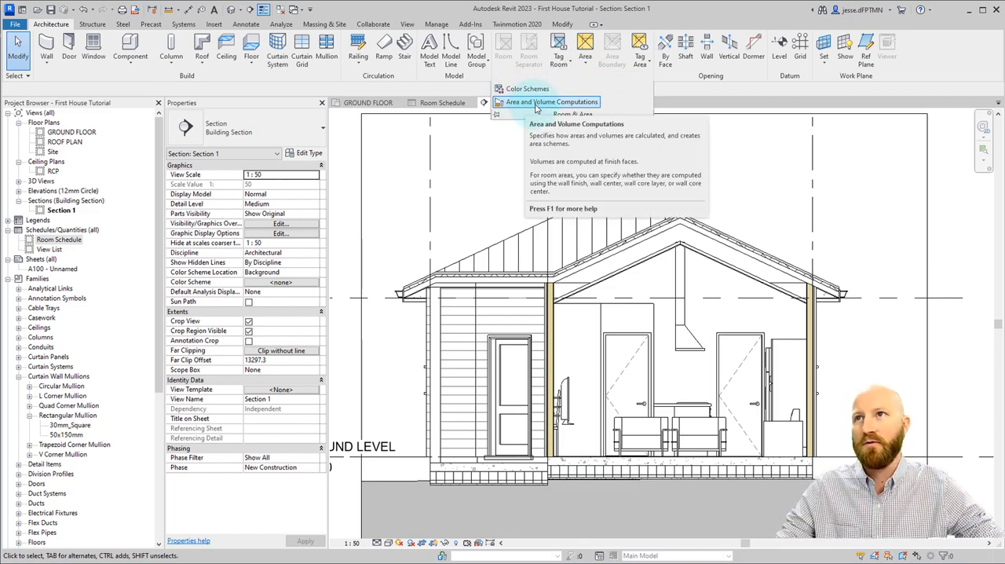
left_click(553, 102)
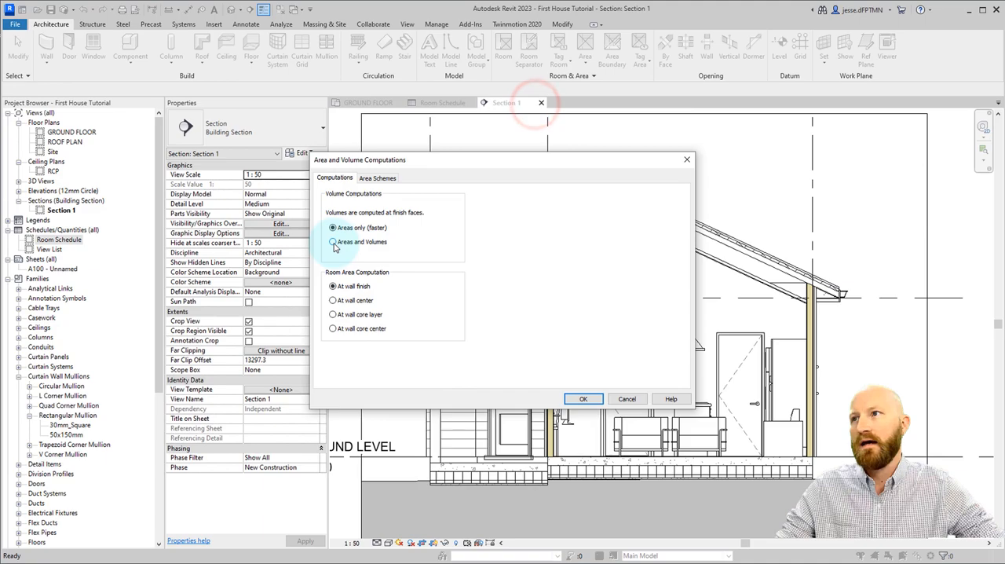
left_click(333, 242)
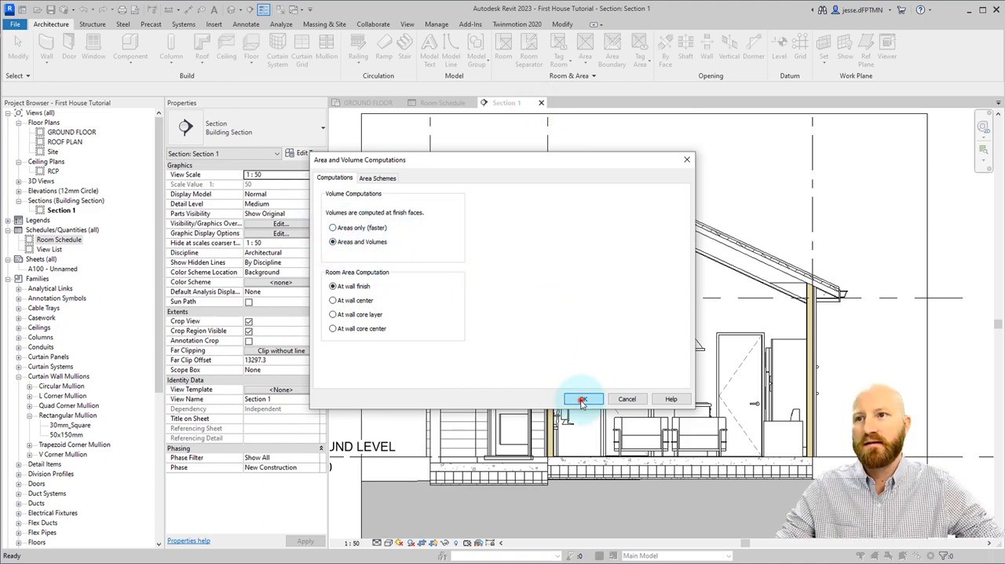
left_click(581, 399)
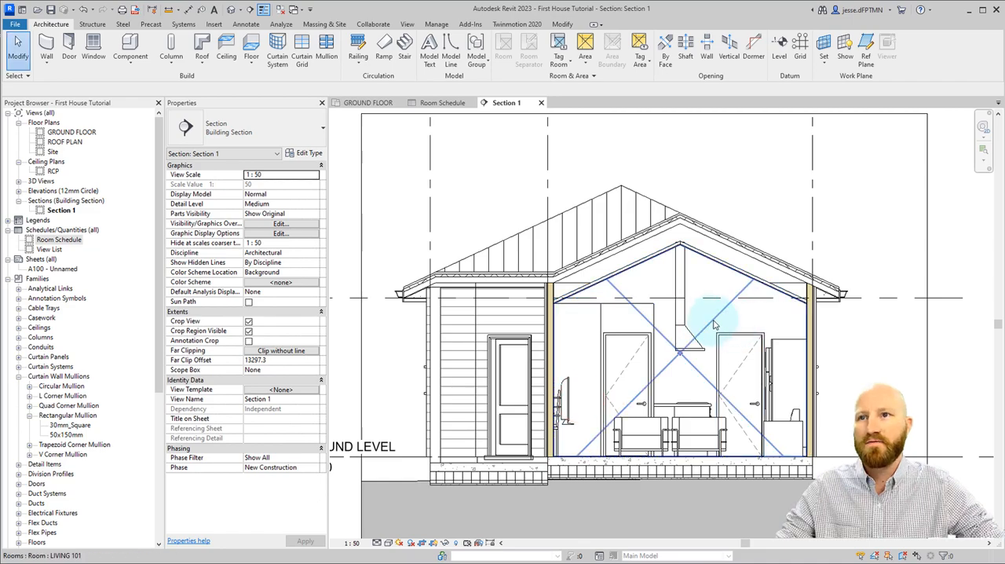
left_click(715, 324)
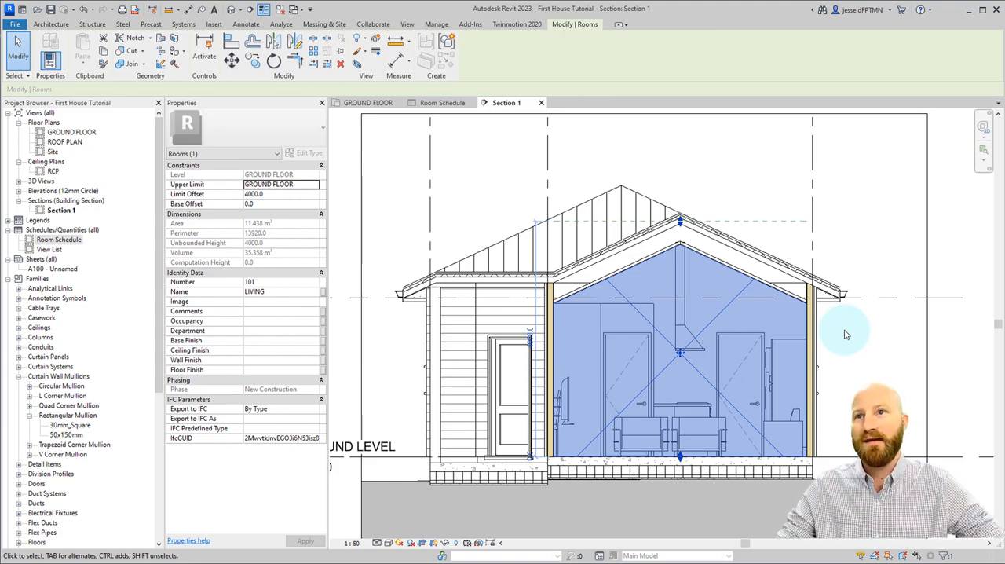
- On the GROUND FLOOR plan, place the unplaced MASTER BATH room into the empty bathroom space
left_click(368, 102)
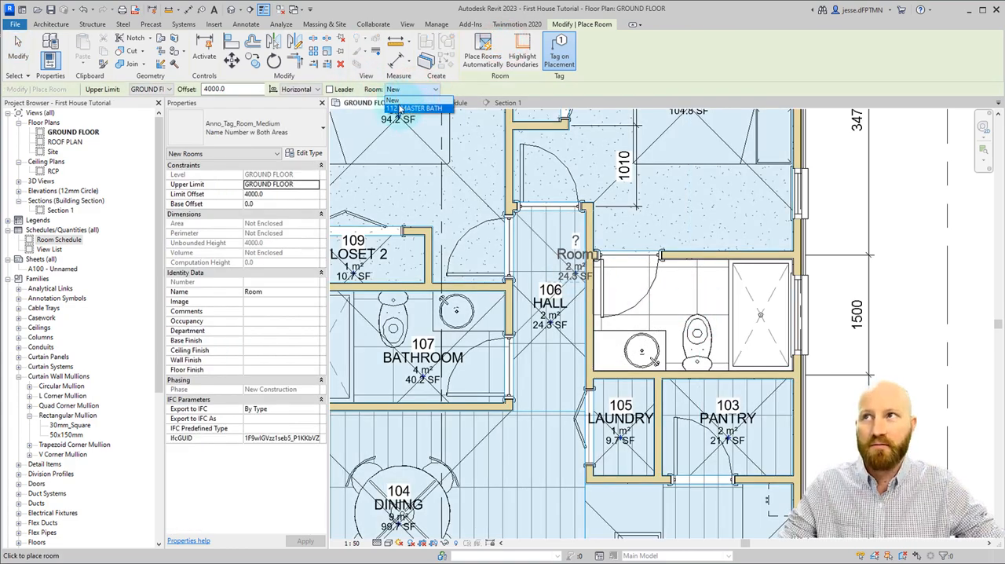
left_click(421, 108)
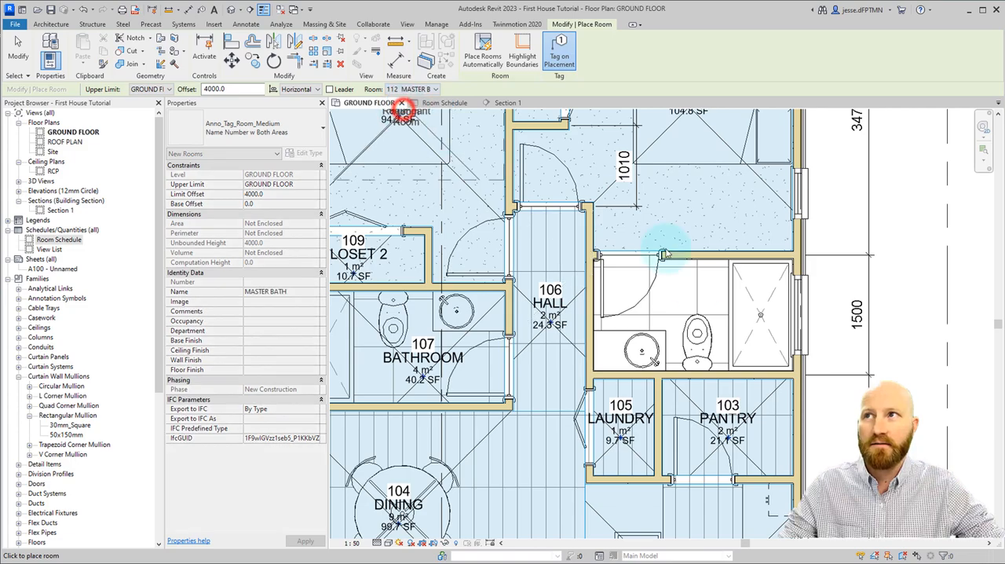
left_click(668, 314)
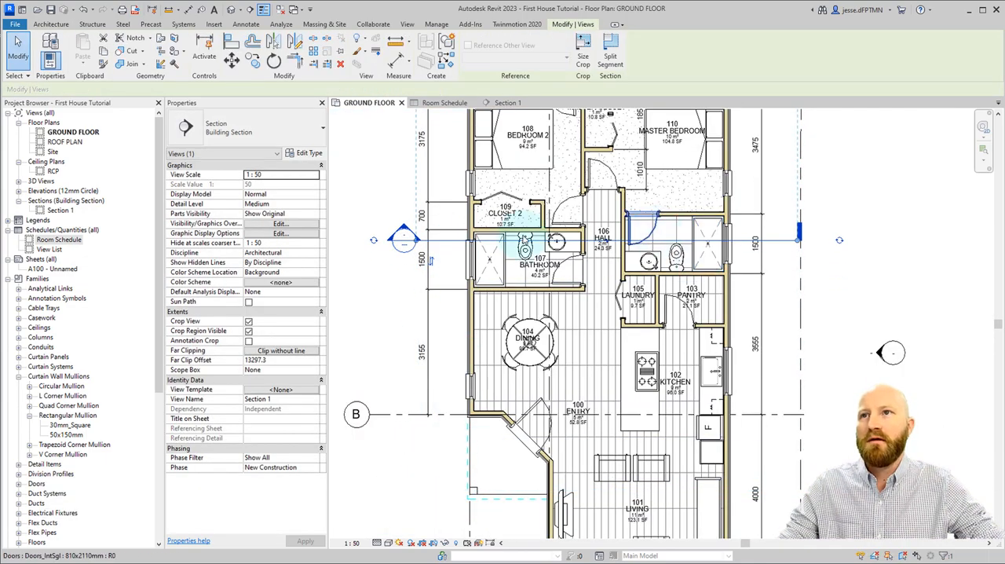
- In Section 1, filter the full selection down to the Rooms category only
left_click(506, 102)
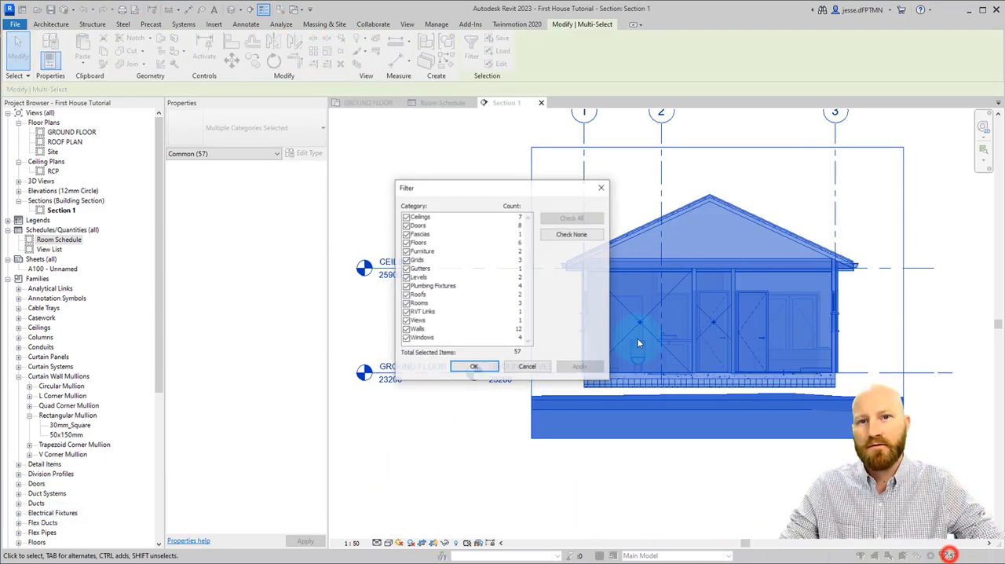
left_click(572, 234)
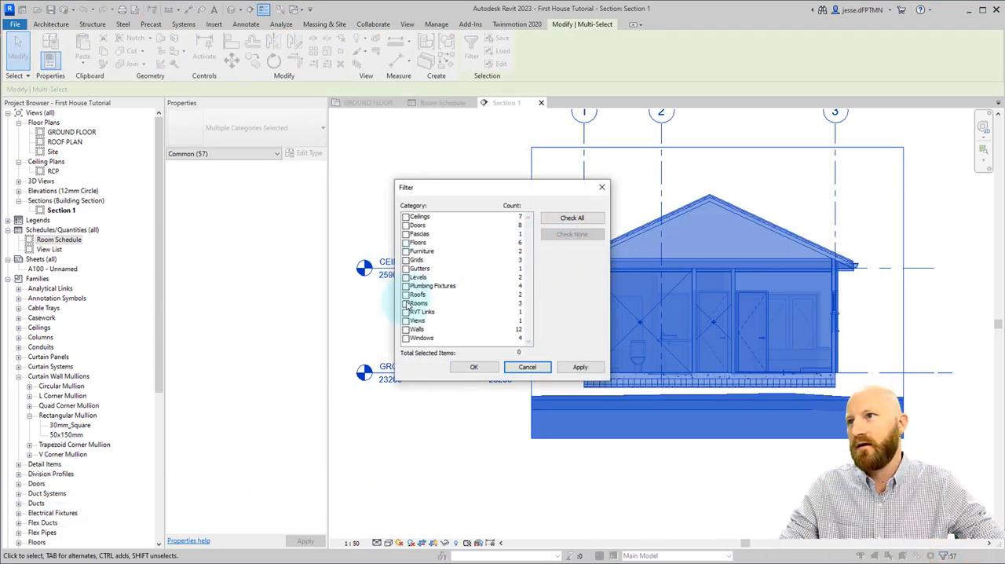
left_click(475, 366)
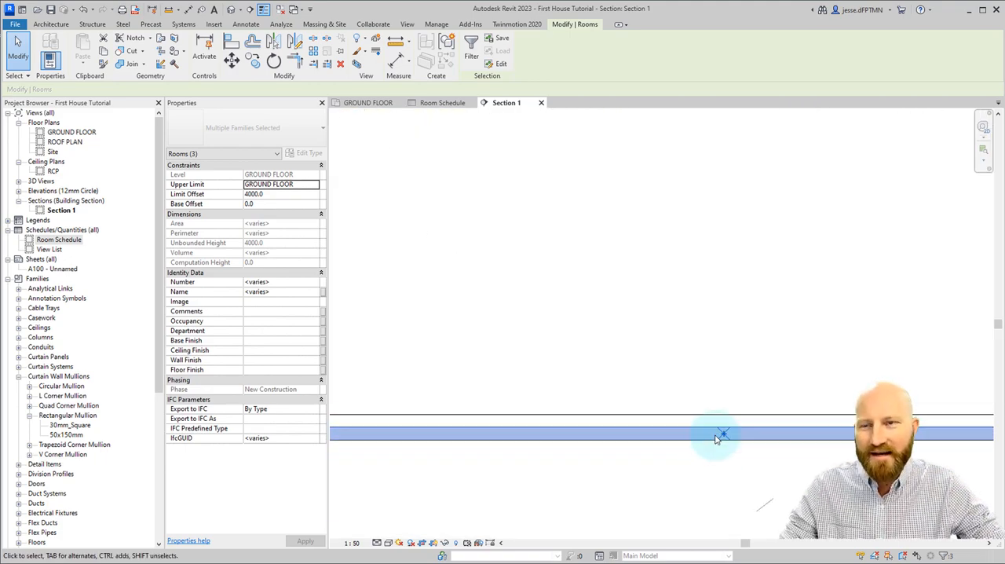
mouse_move(723, 433)
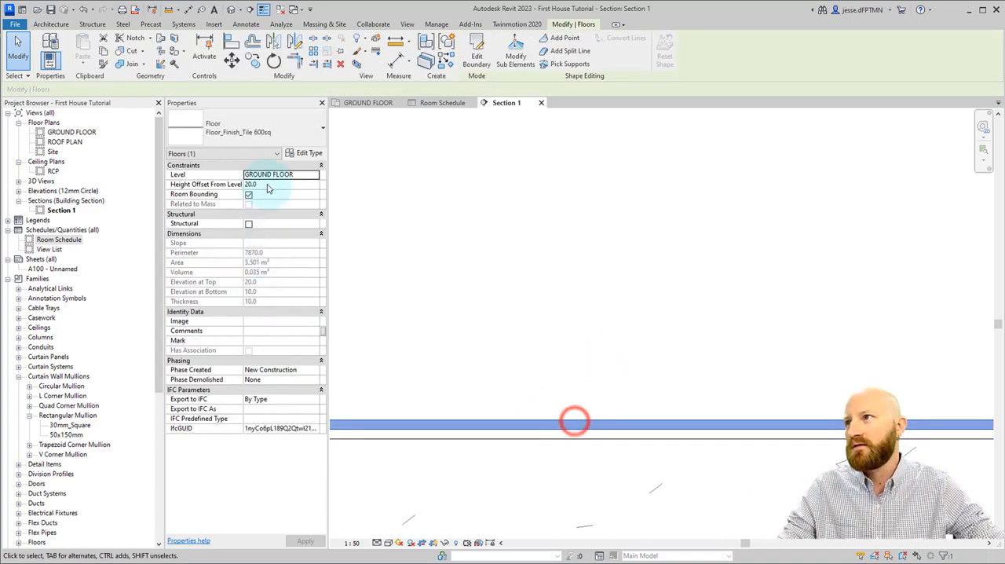
- Set the floor finish Height Offset From Level to 10 and inspect the living room
type("10")
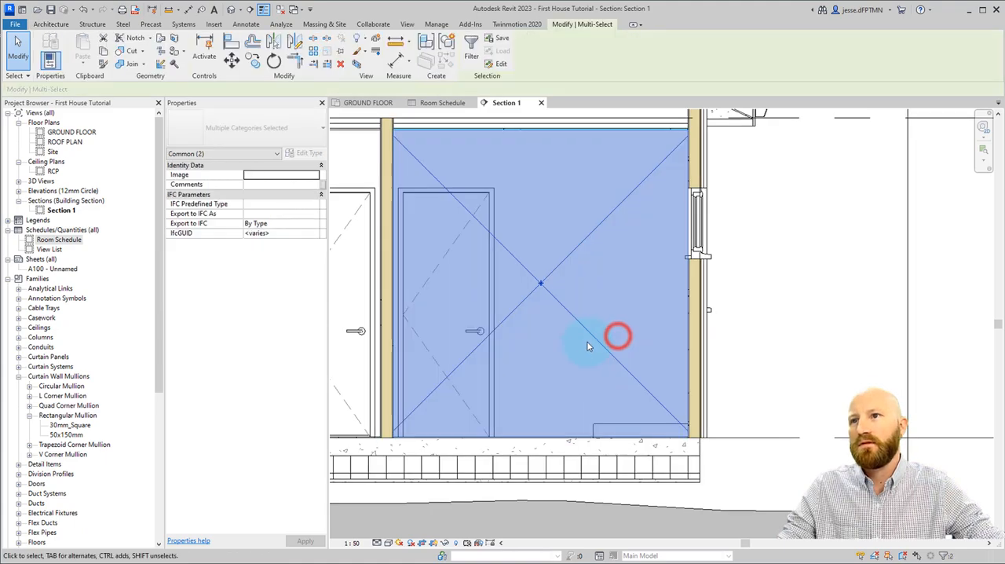
left_click(589, 346)
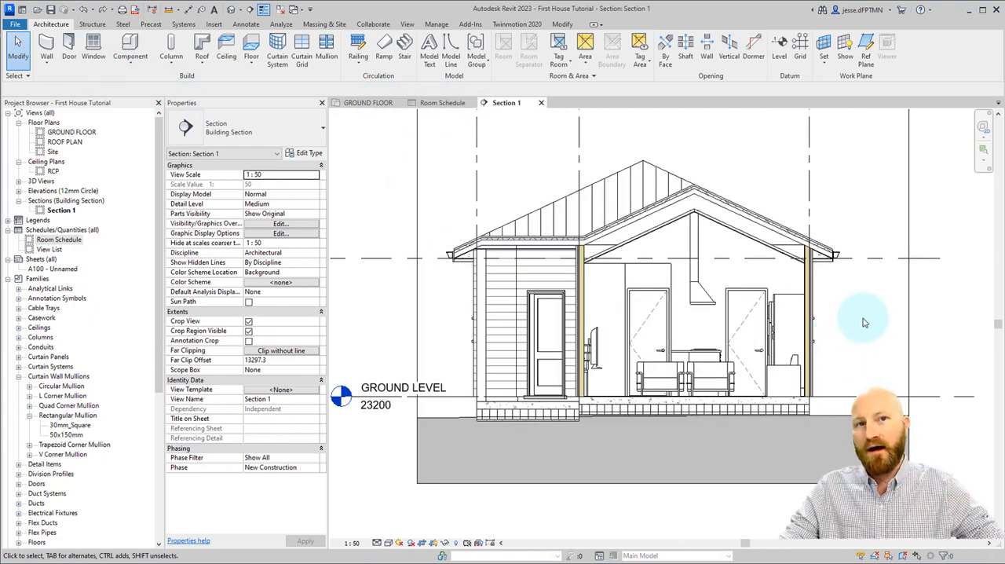
- Place a 101 LIVING room tag inside the living room in Section 1
left_click(559, 44)
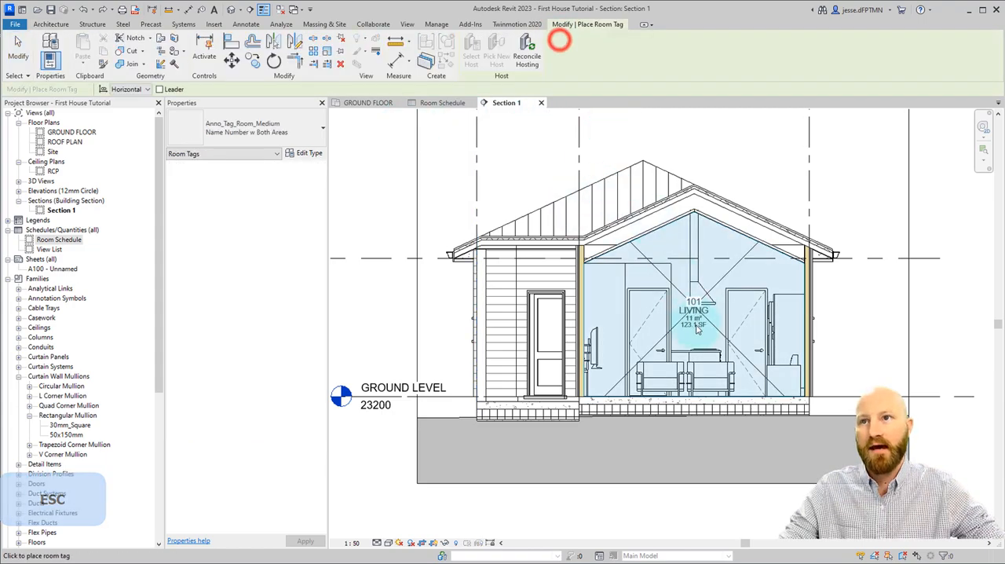
left_click(694, 317)
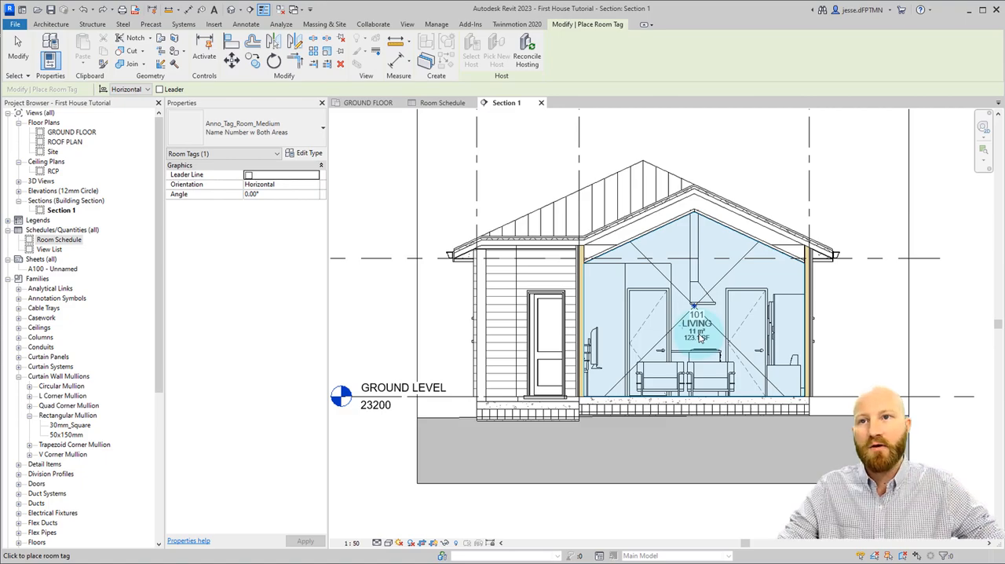